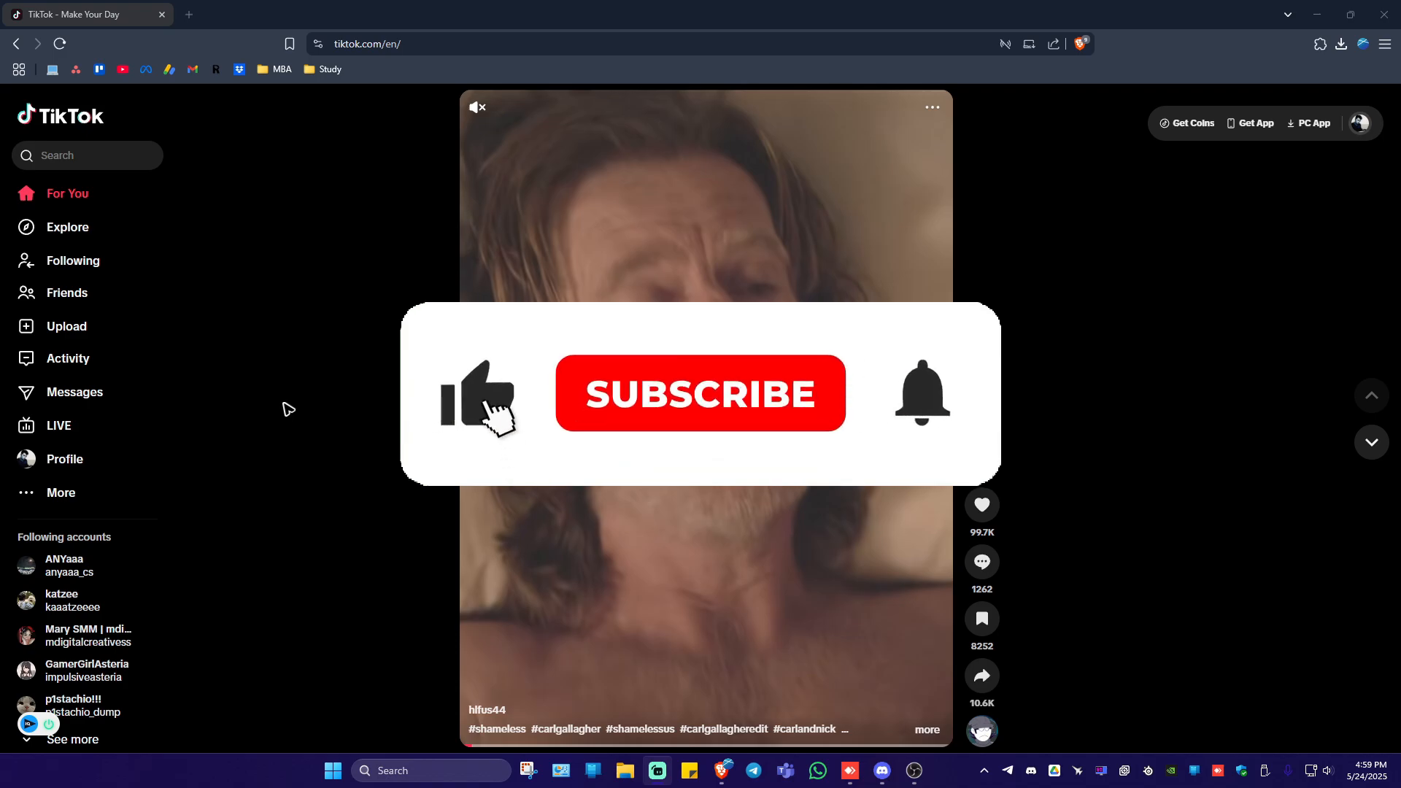
- Open Restream in a new browser tab to reach the home dashboard of stream drafts
left_click(700, 394)
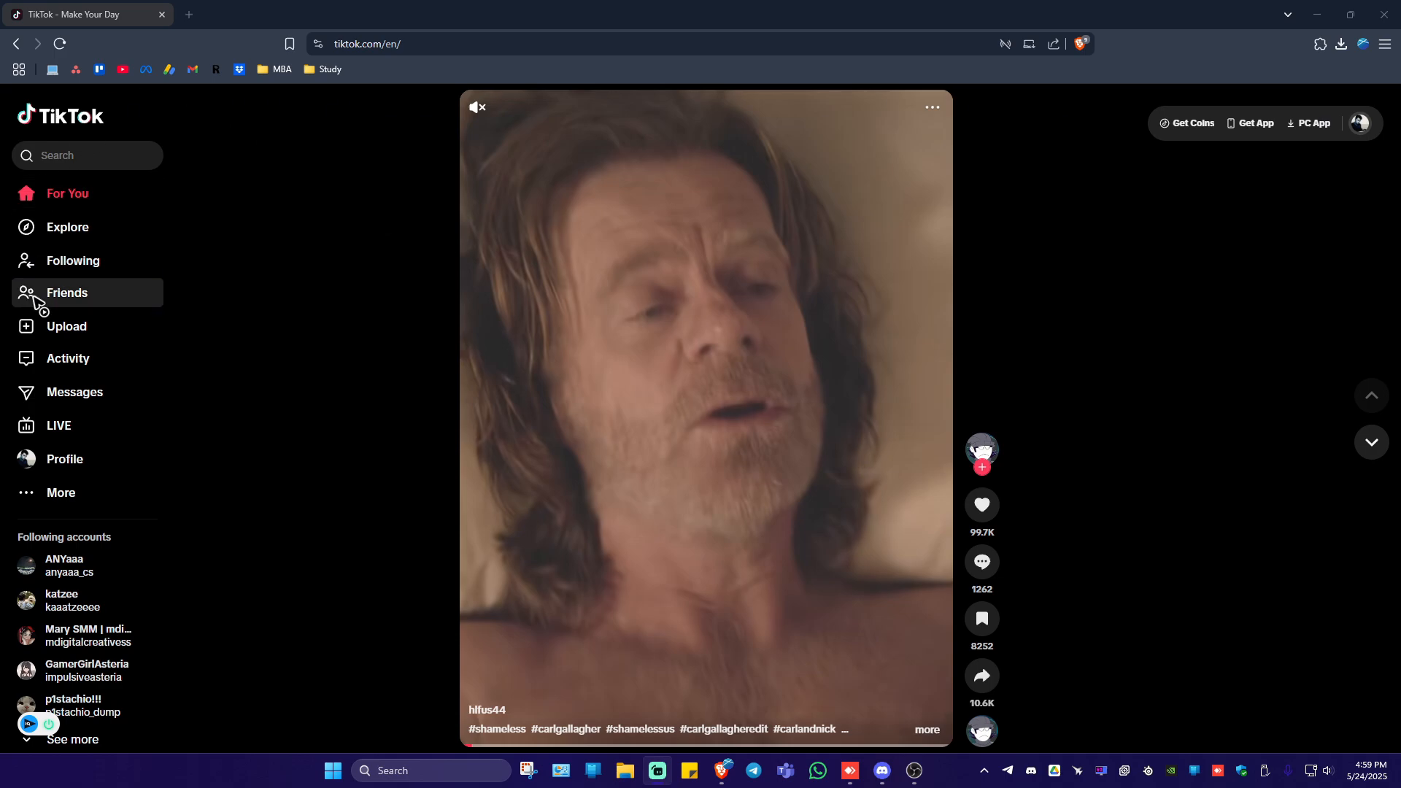
mouse_move(64, 458)
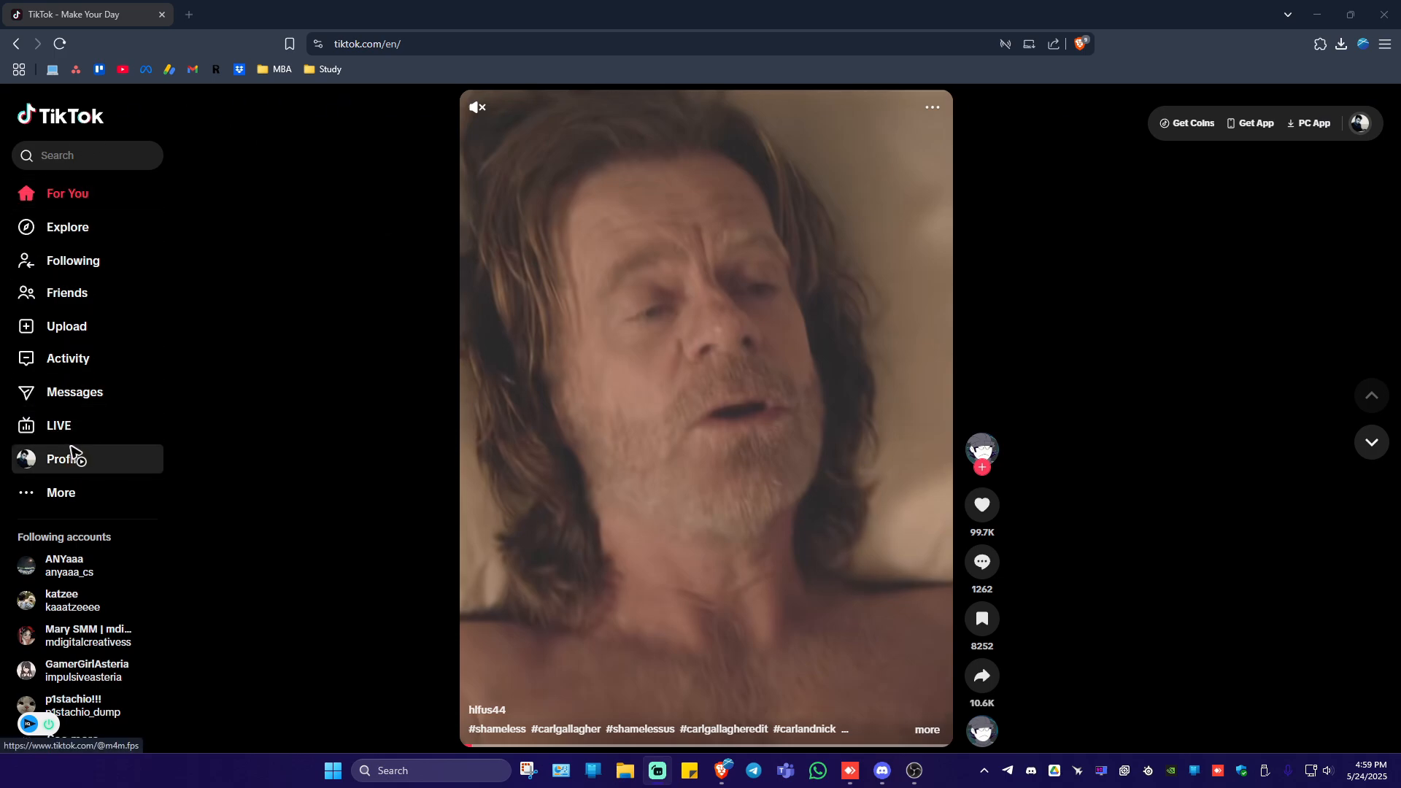
mouse_move(59, 426)
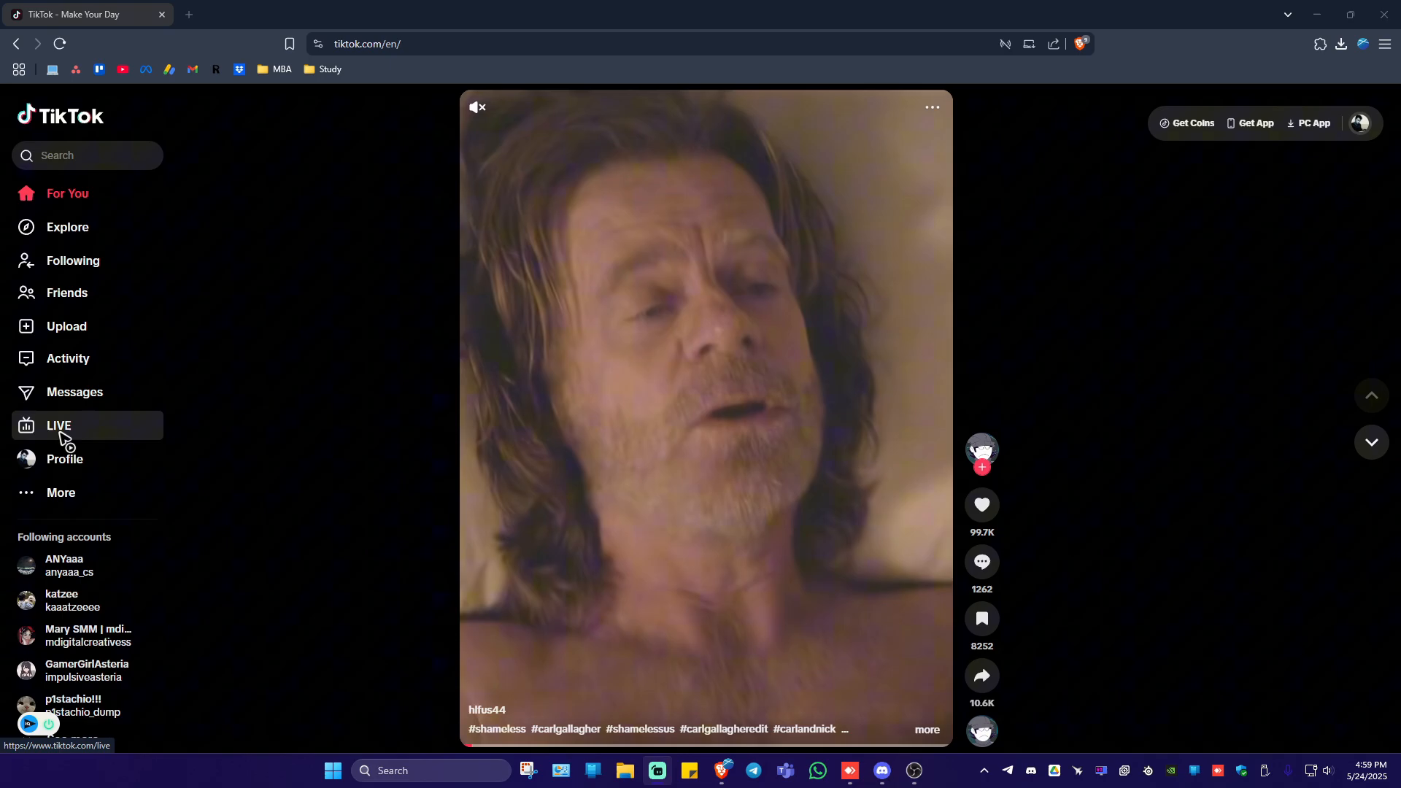
mouse_move(139, 427)
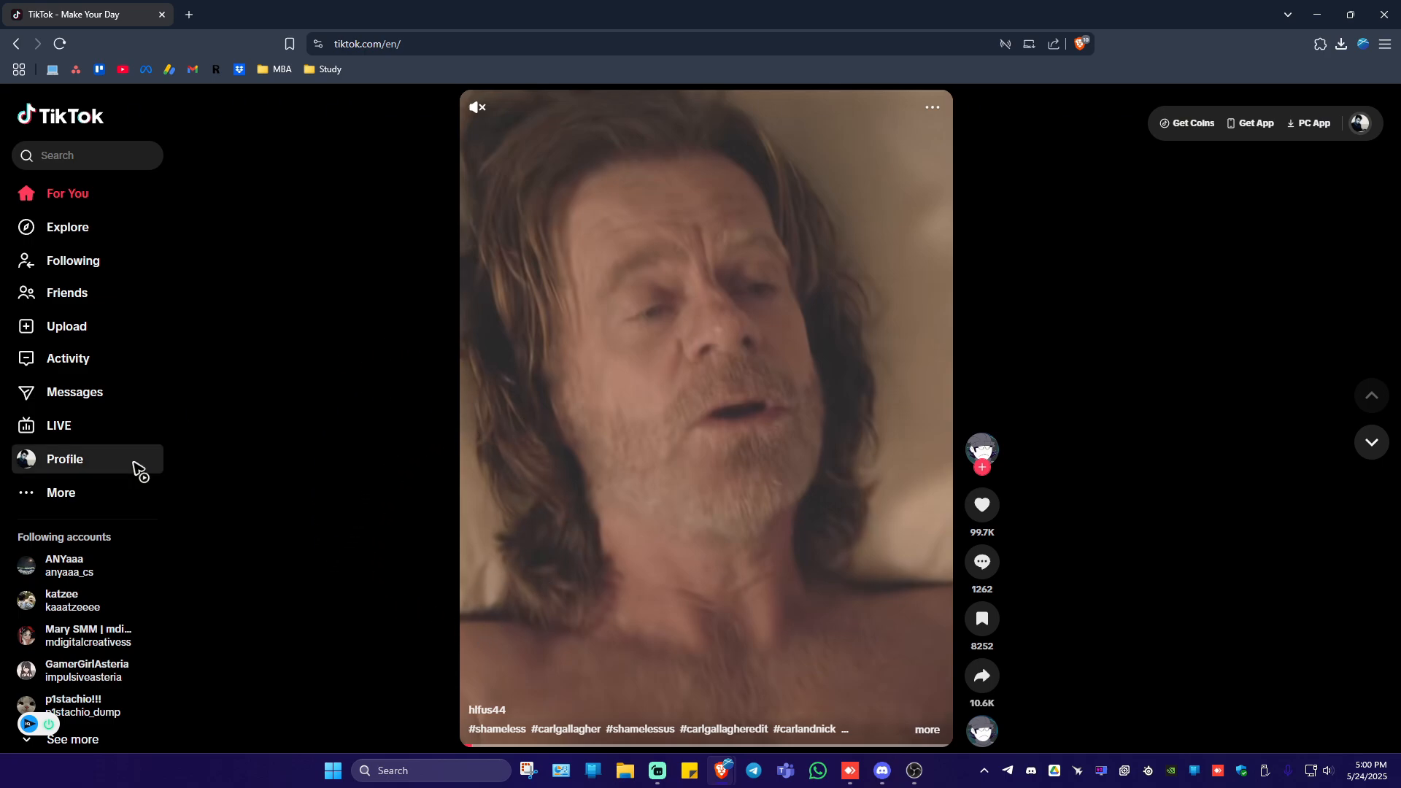
mouse_move(114, 515)
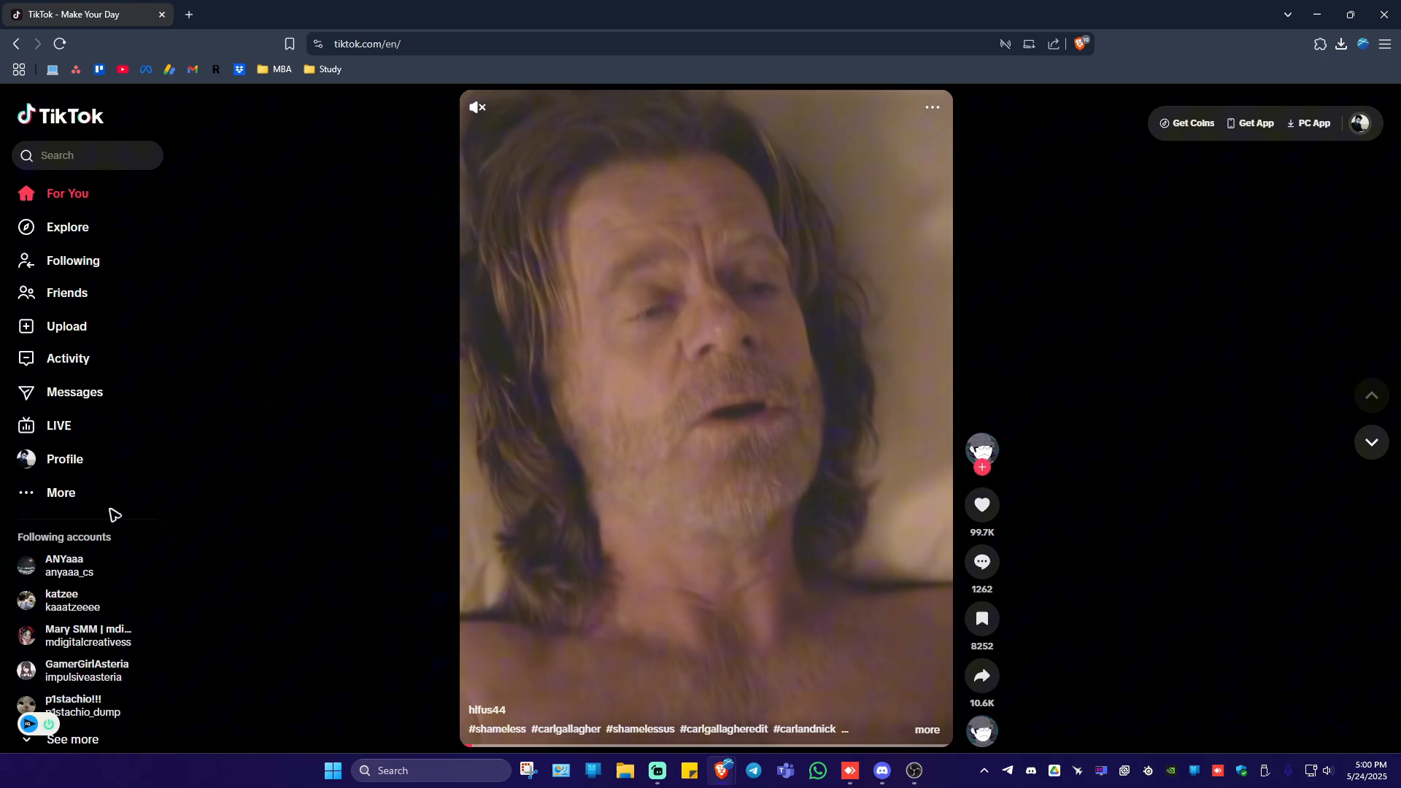
mouse_move(190, 511)
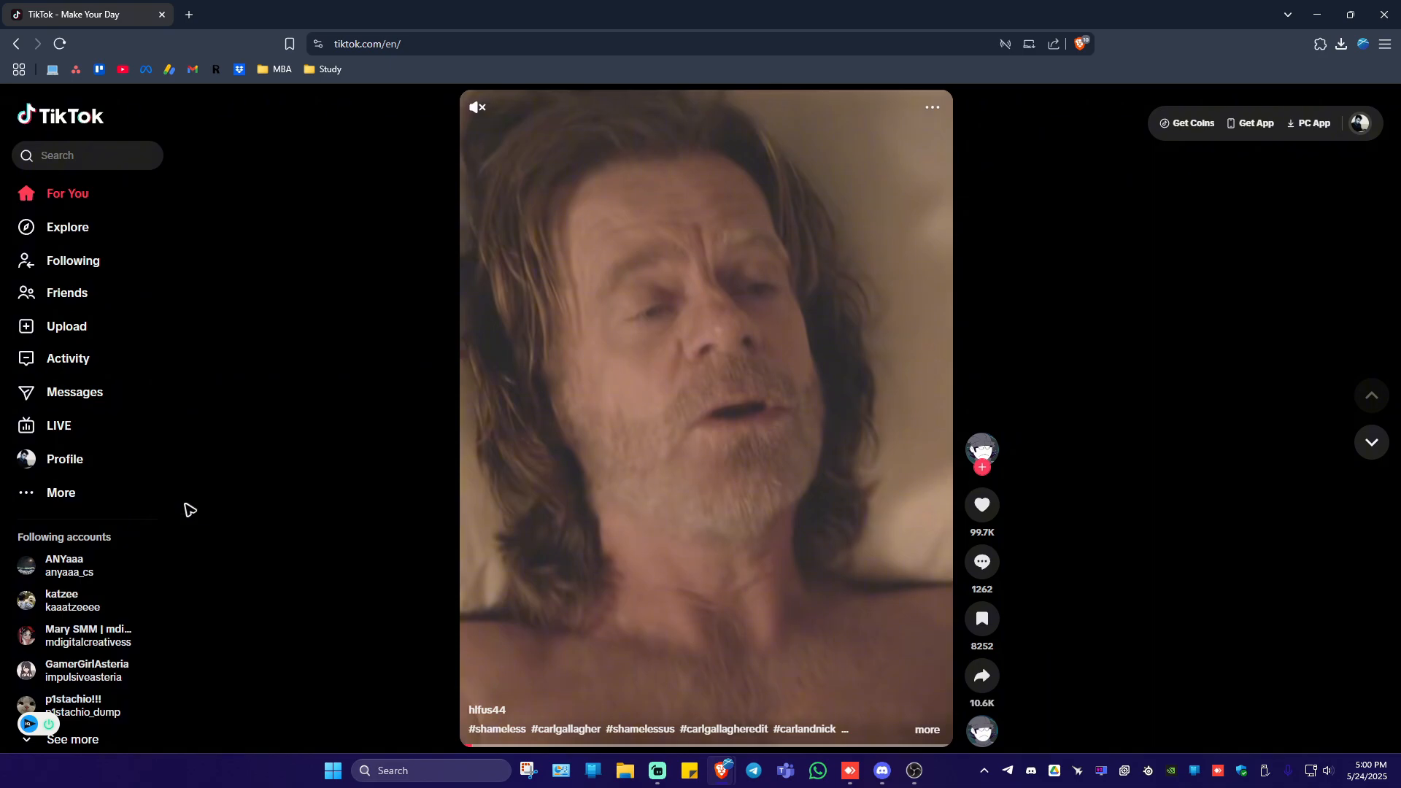
mouse_move(253, 471)
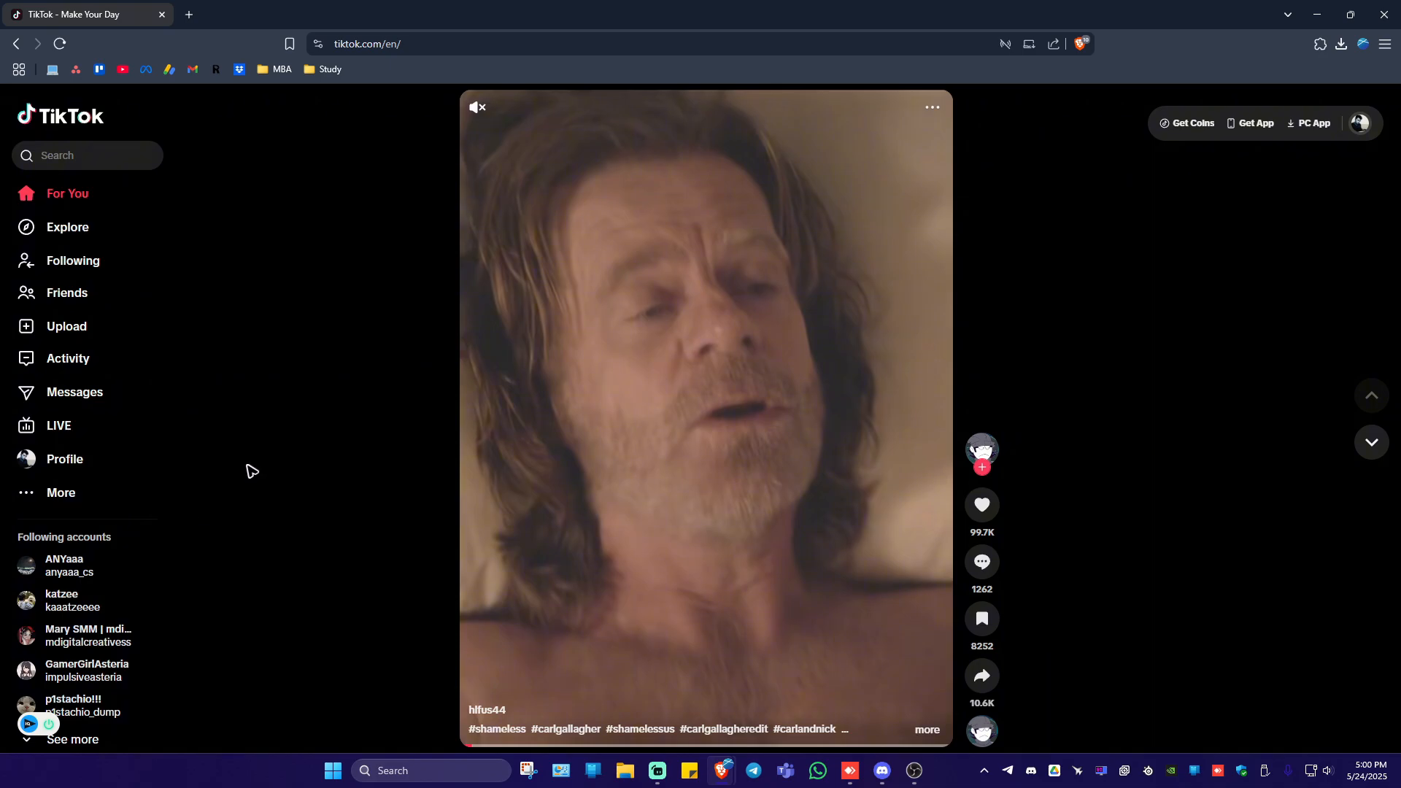
left_click(363, 15)
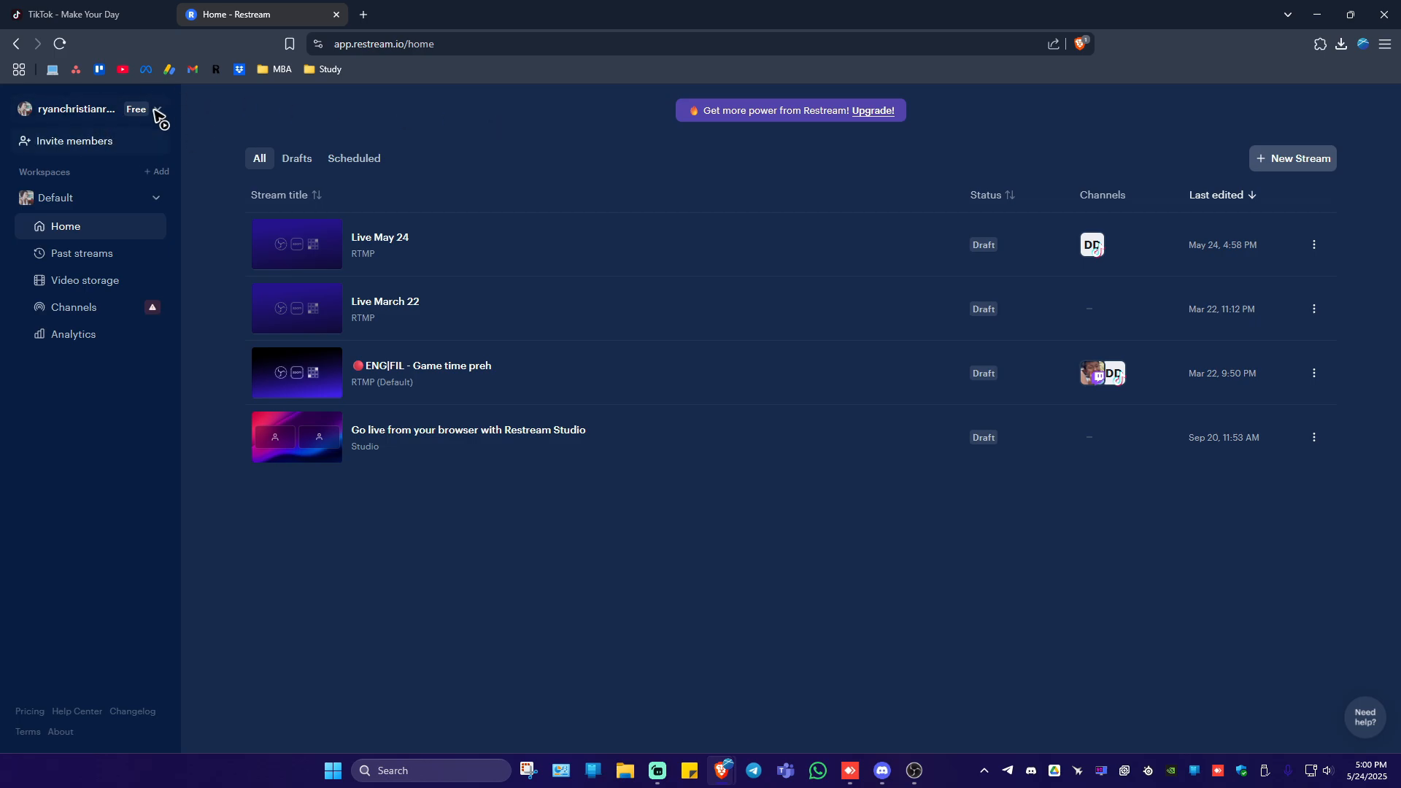
mouse_move(184, 174)
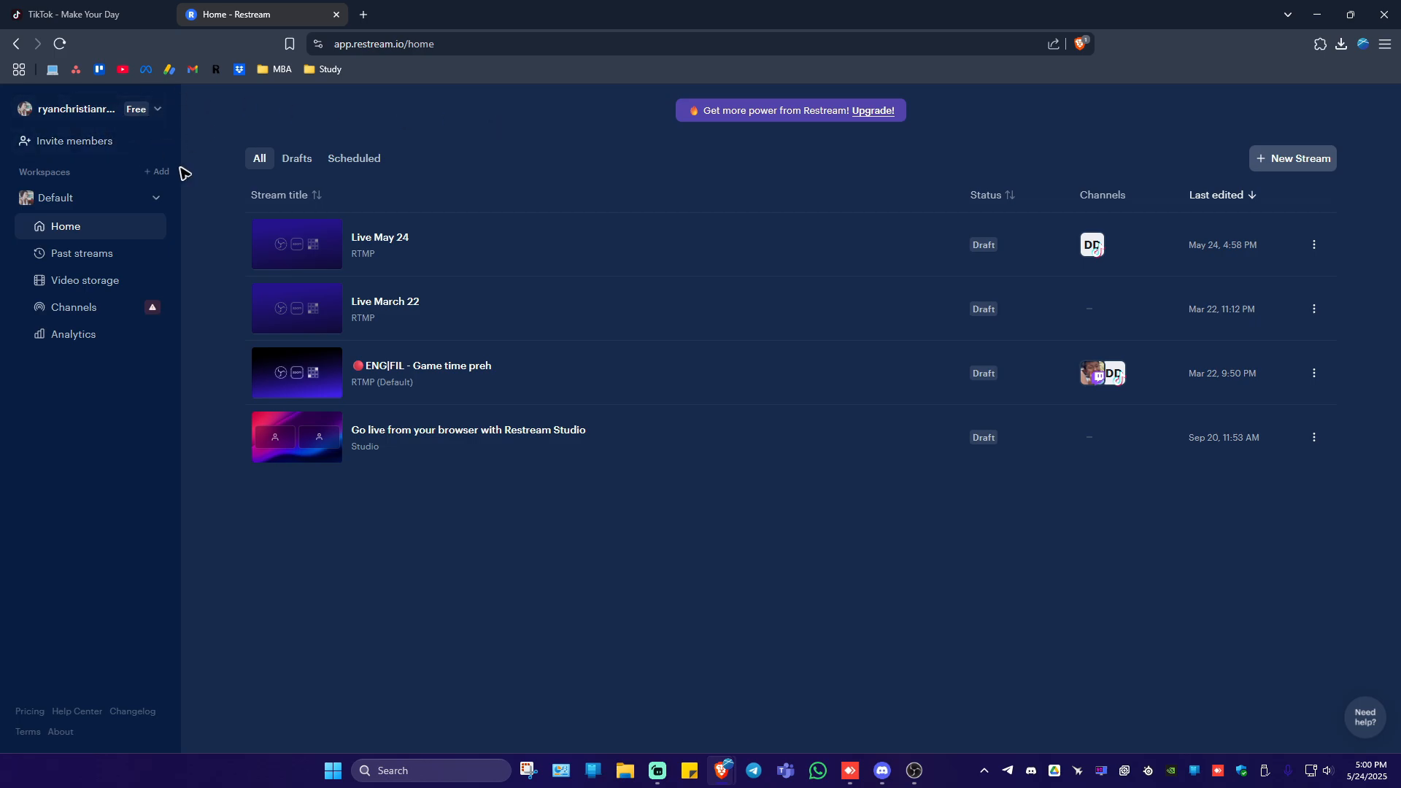
mouse_move(696, 638)
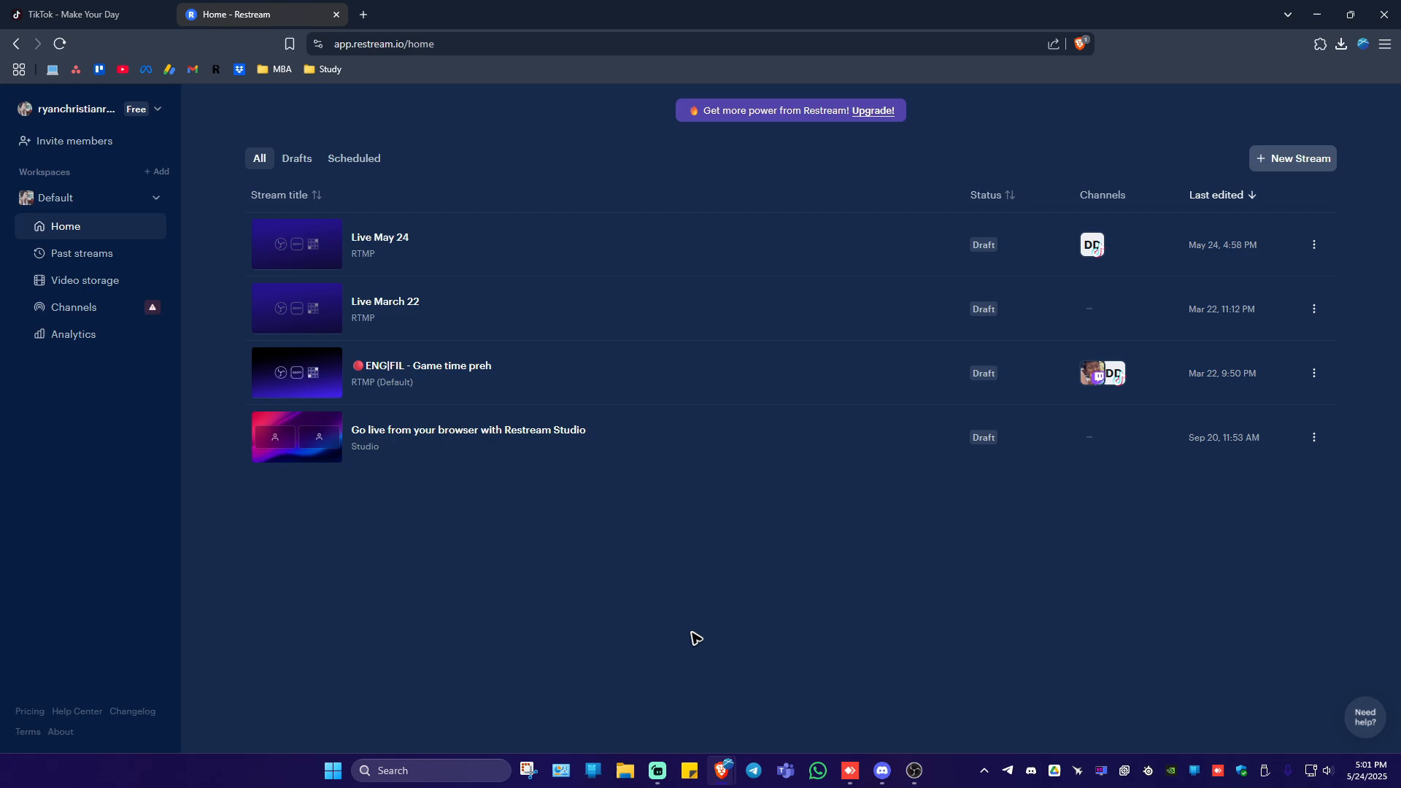
mouse_move(114, 229)
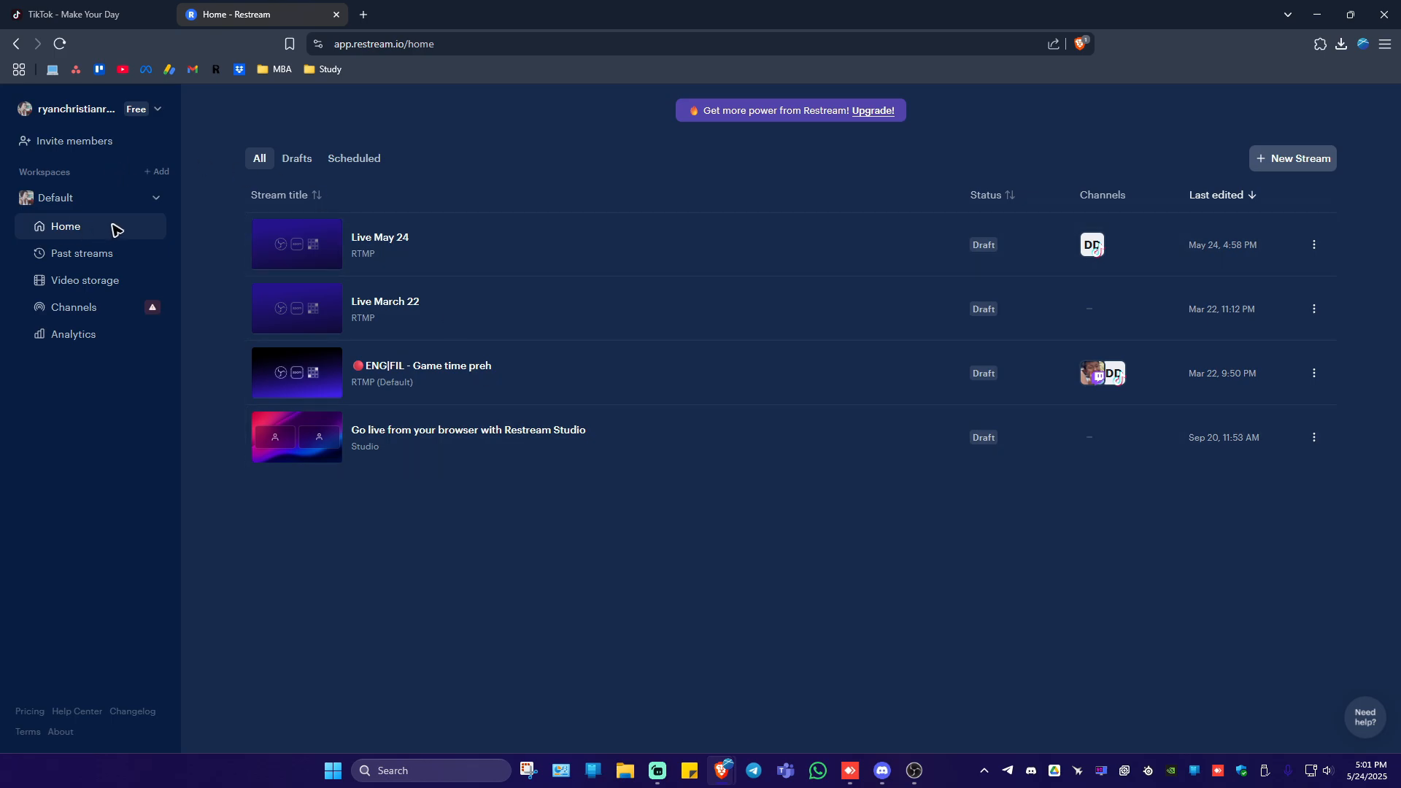
mouse_move(117, 230)
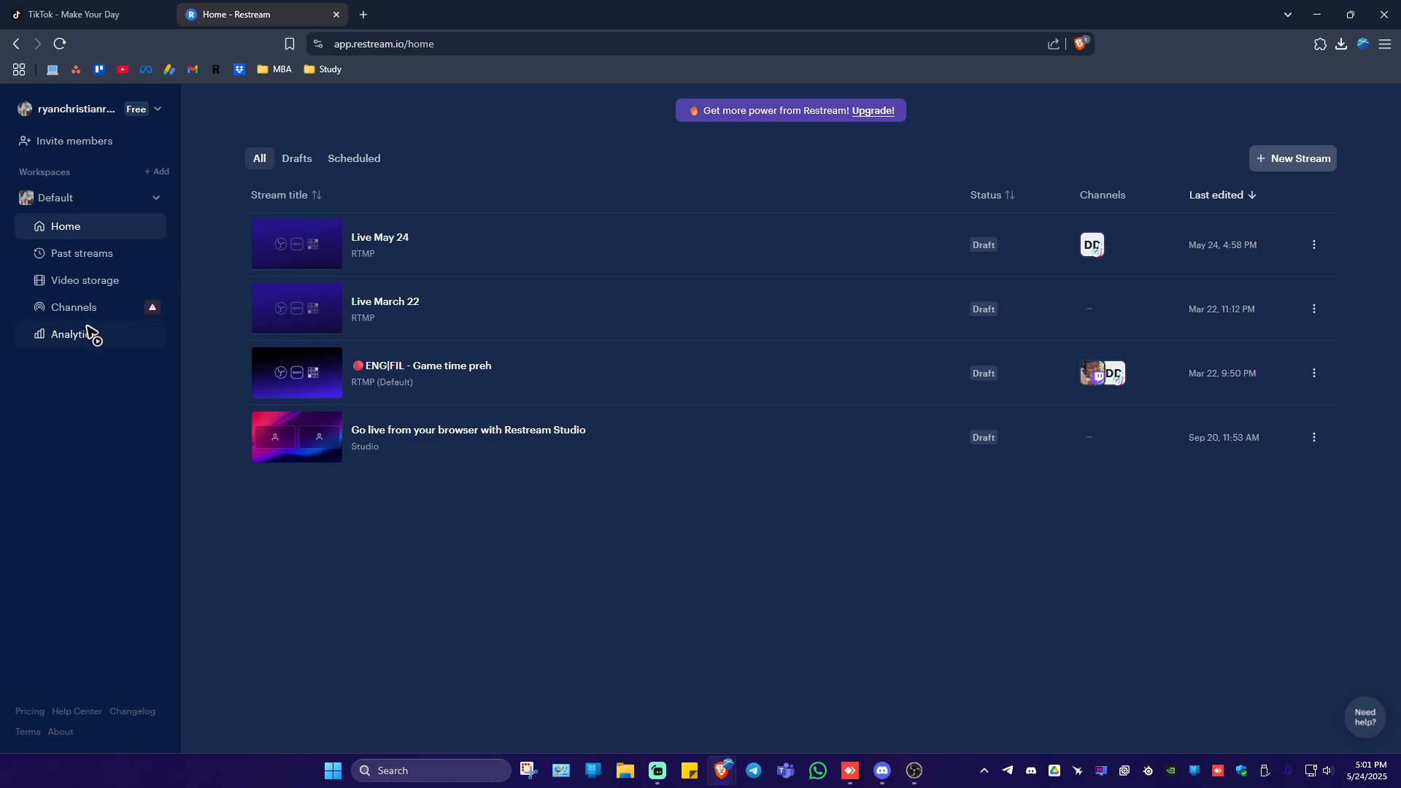
mouse_move(1292, 158)
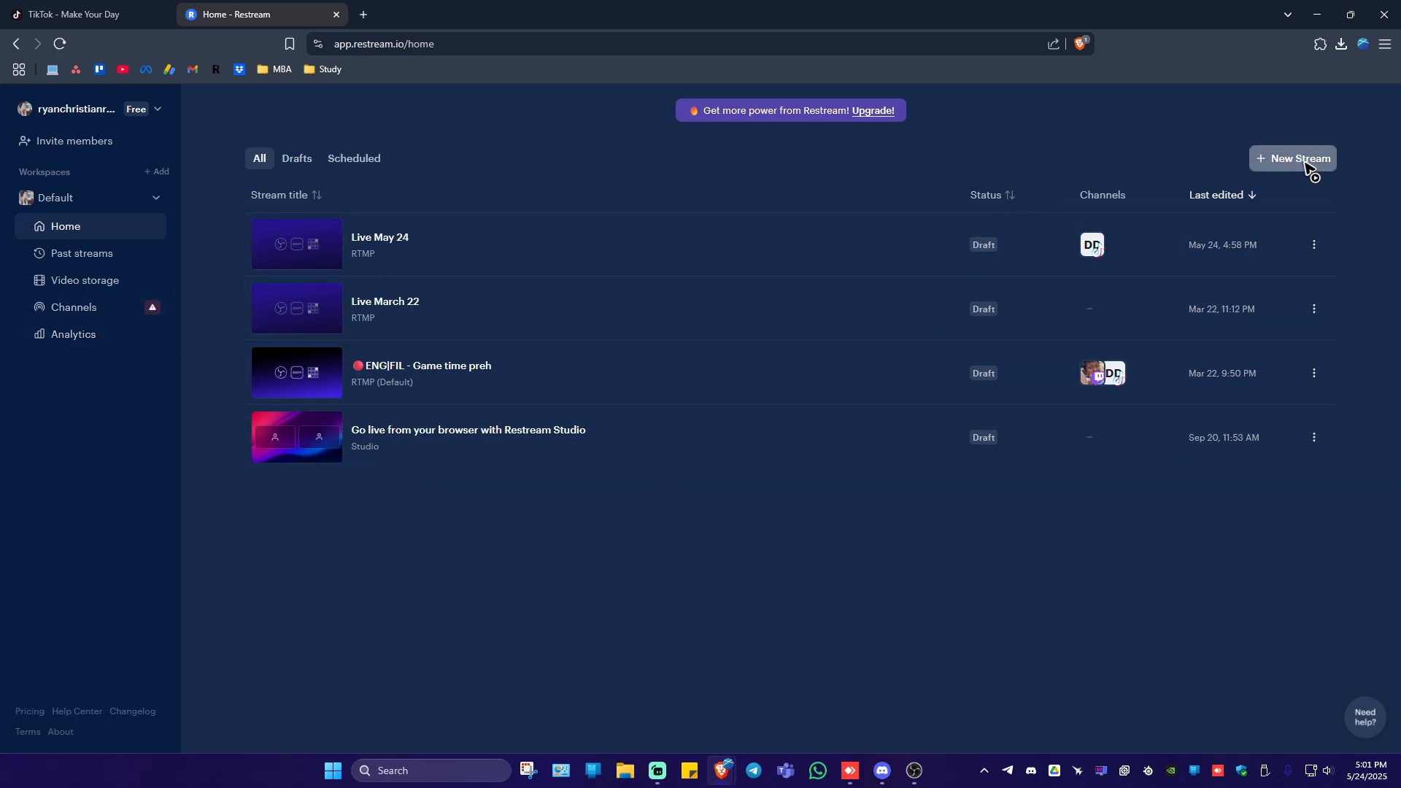
- Create a new stream using the Encoder | RTMP option
left_click(1293, 158)
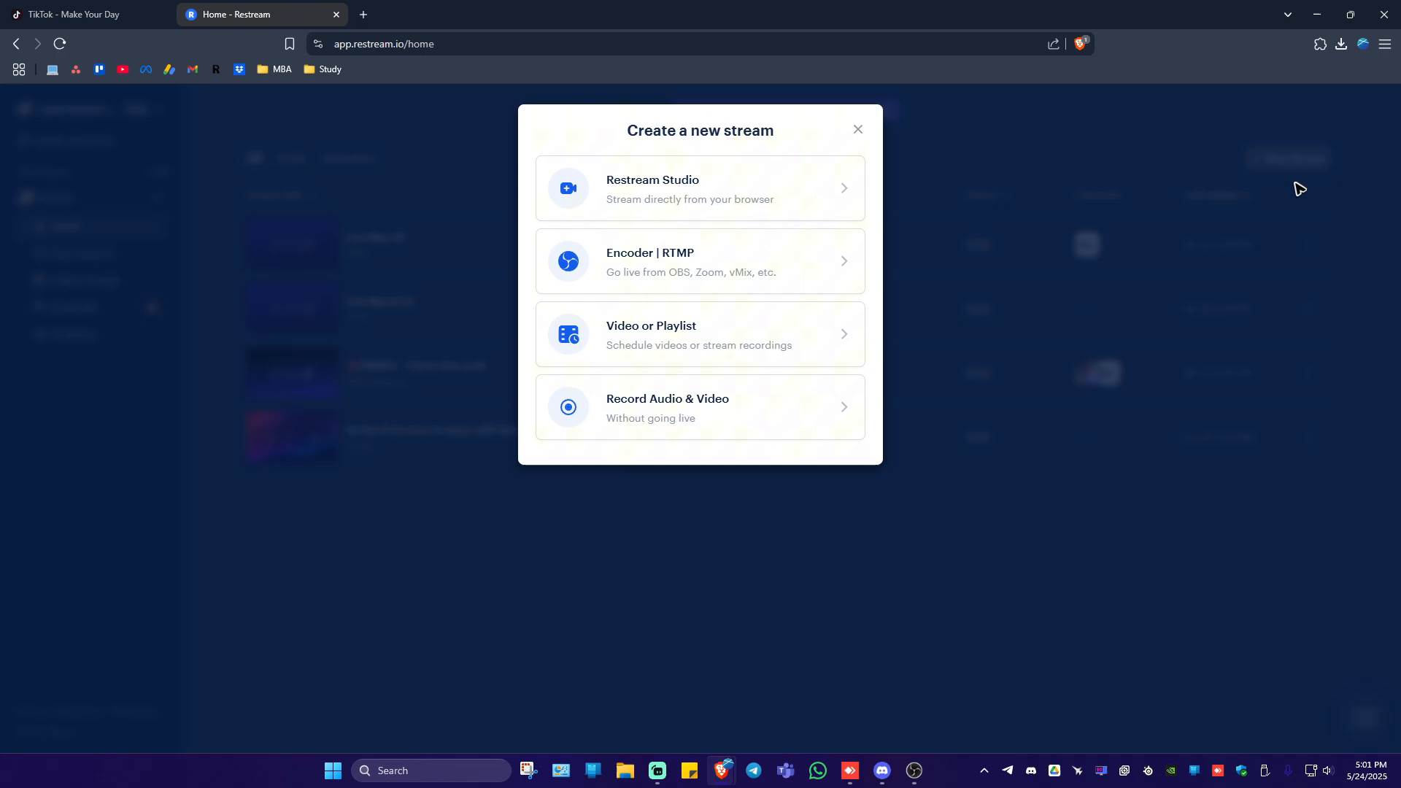
mouse_move(731, 274)
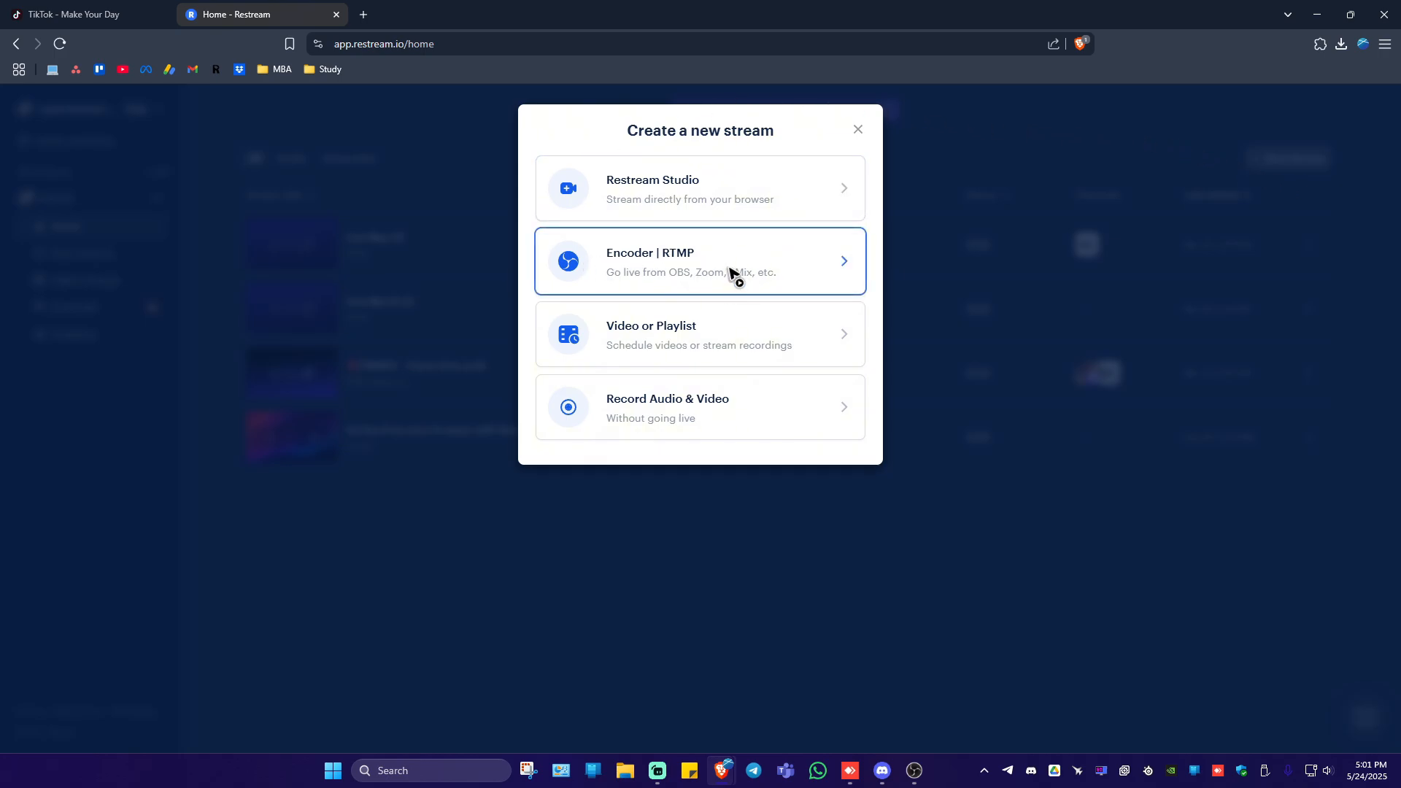
mouse_move(693, 278)
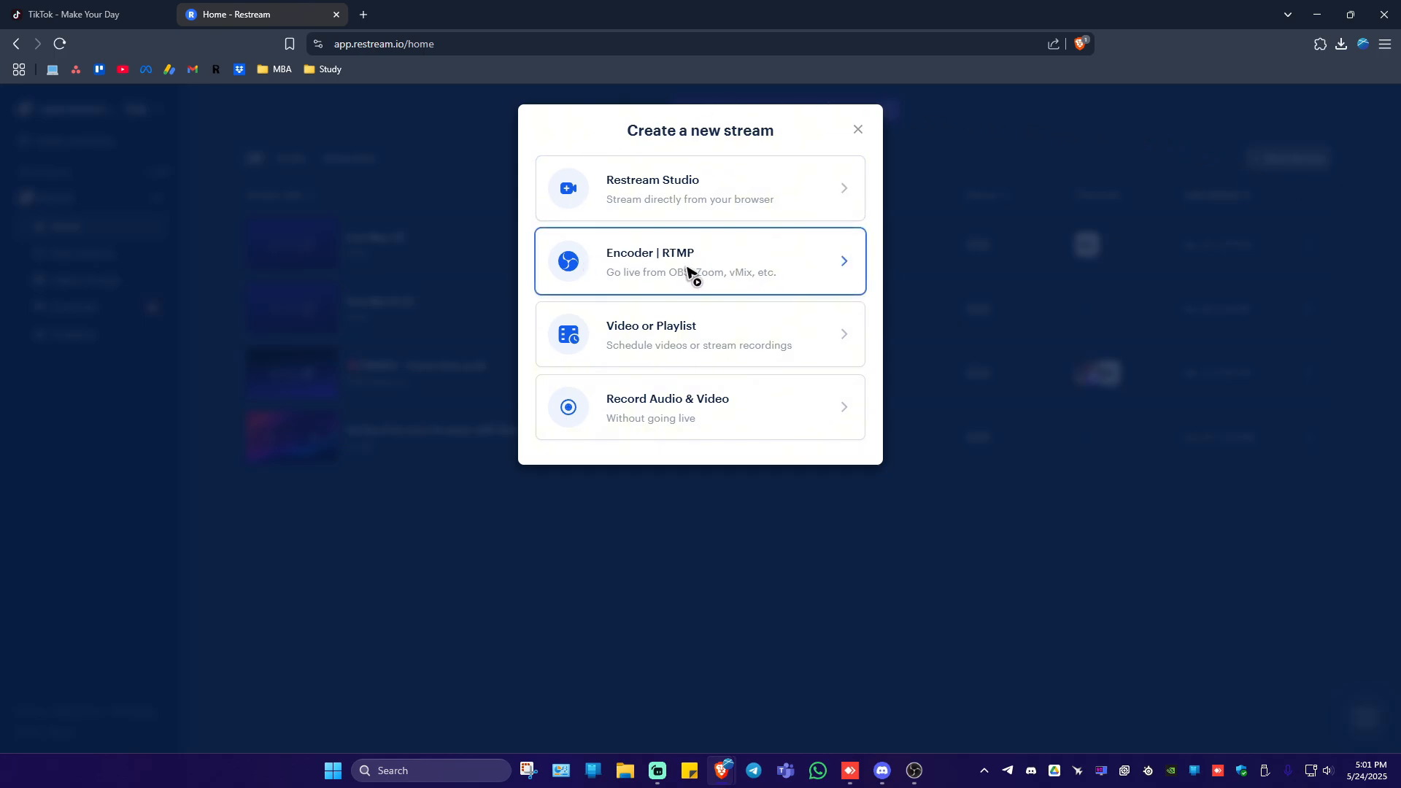
left_click(700, 261)
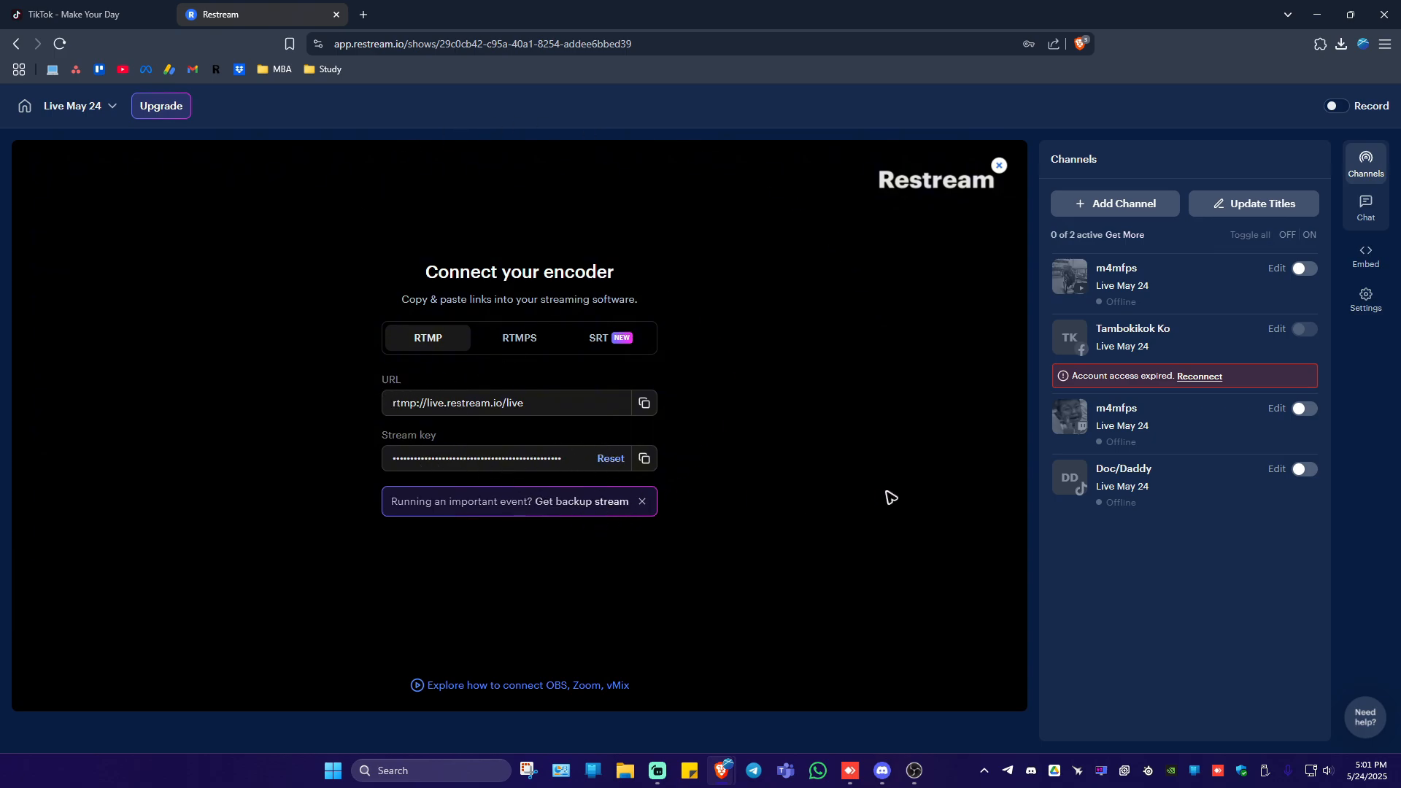
mouse_move(1108, 209)
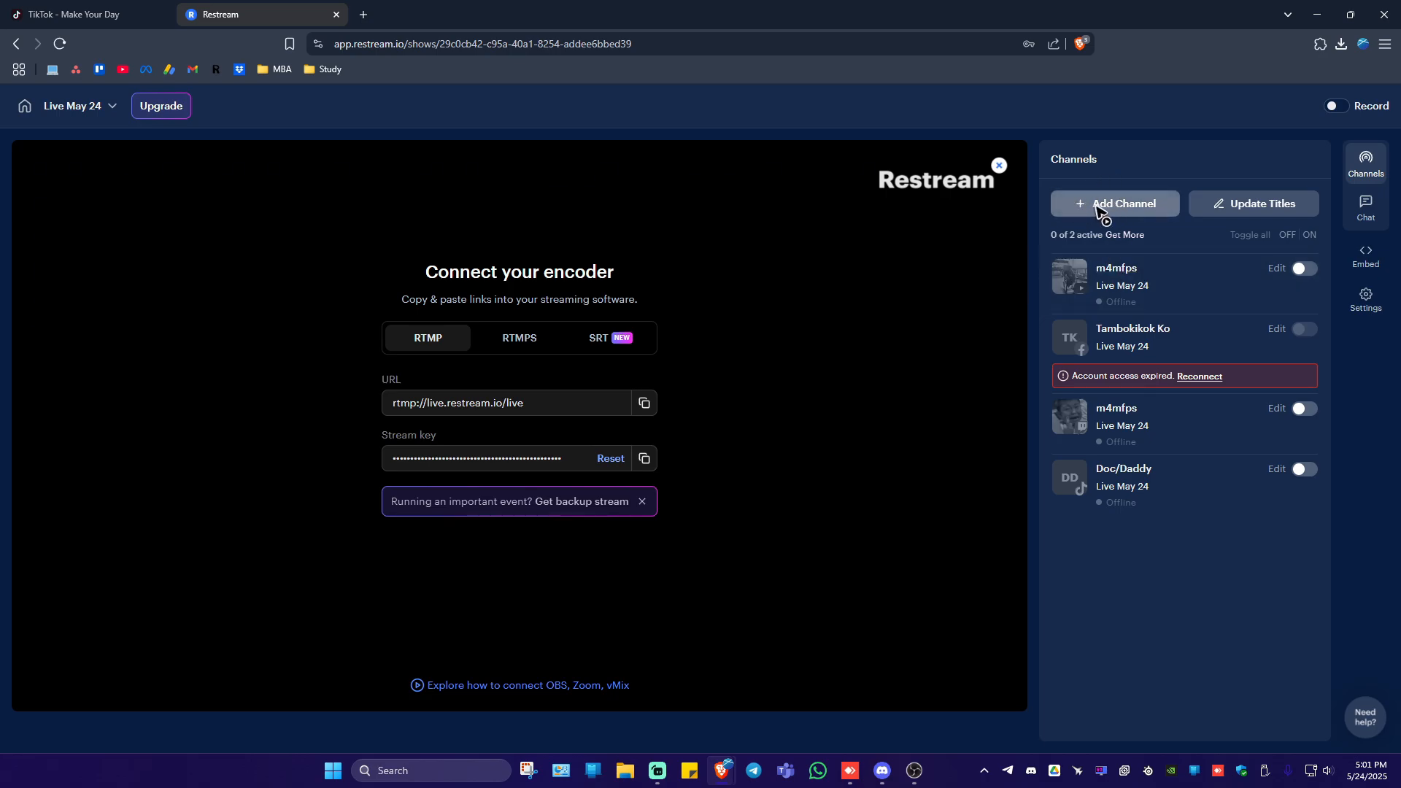
- Add TikTok as a channel and authorize the Doc/Daddy TikTok account
left_click(1114, 204)
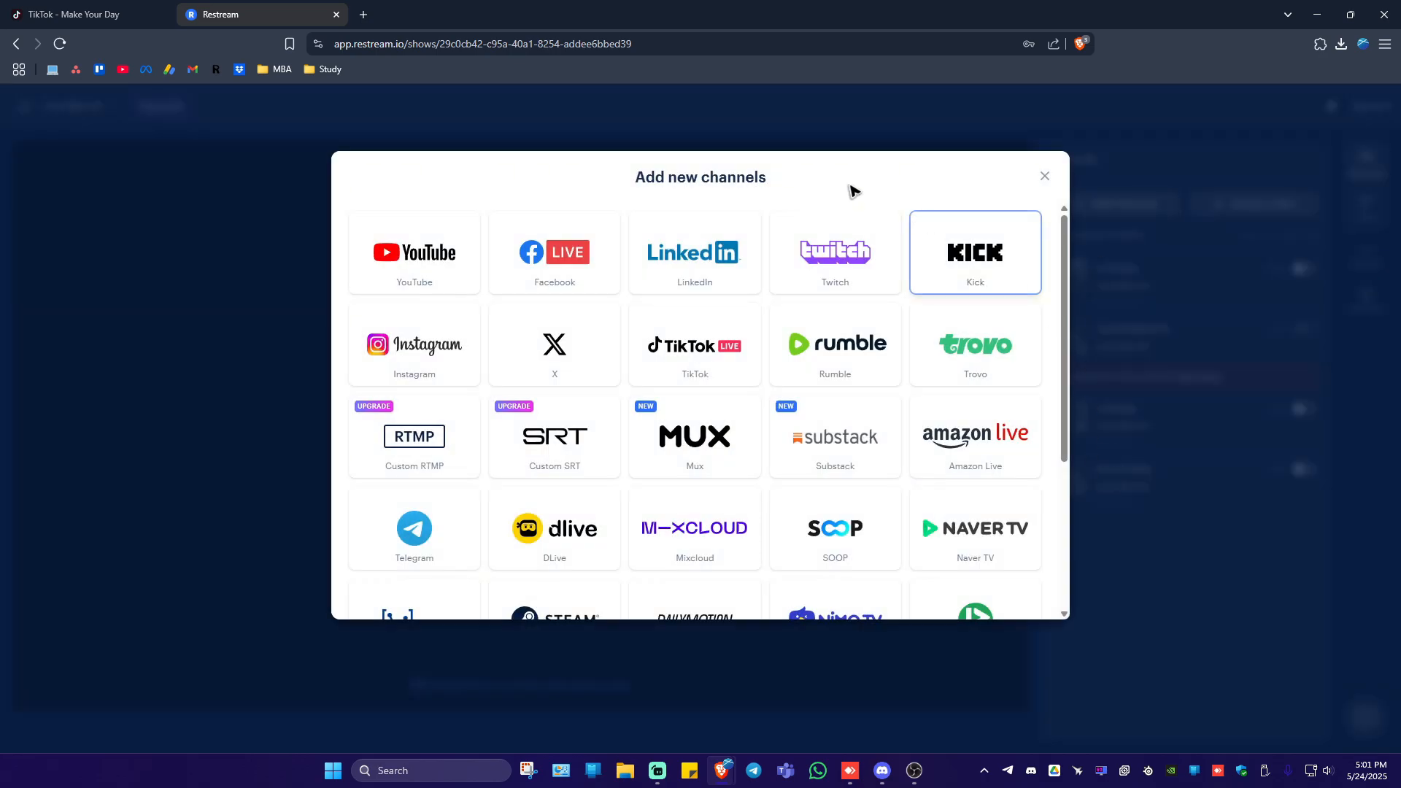
left_click(694, 344)
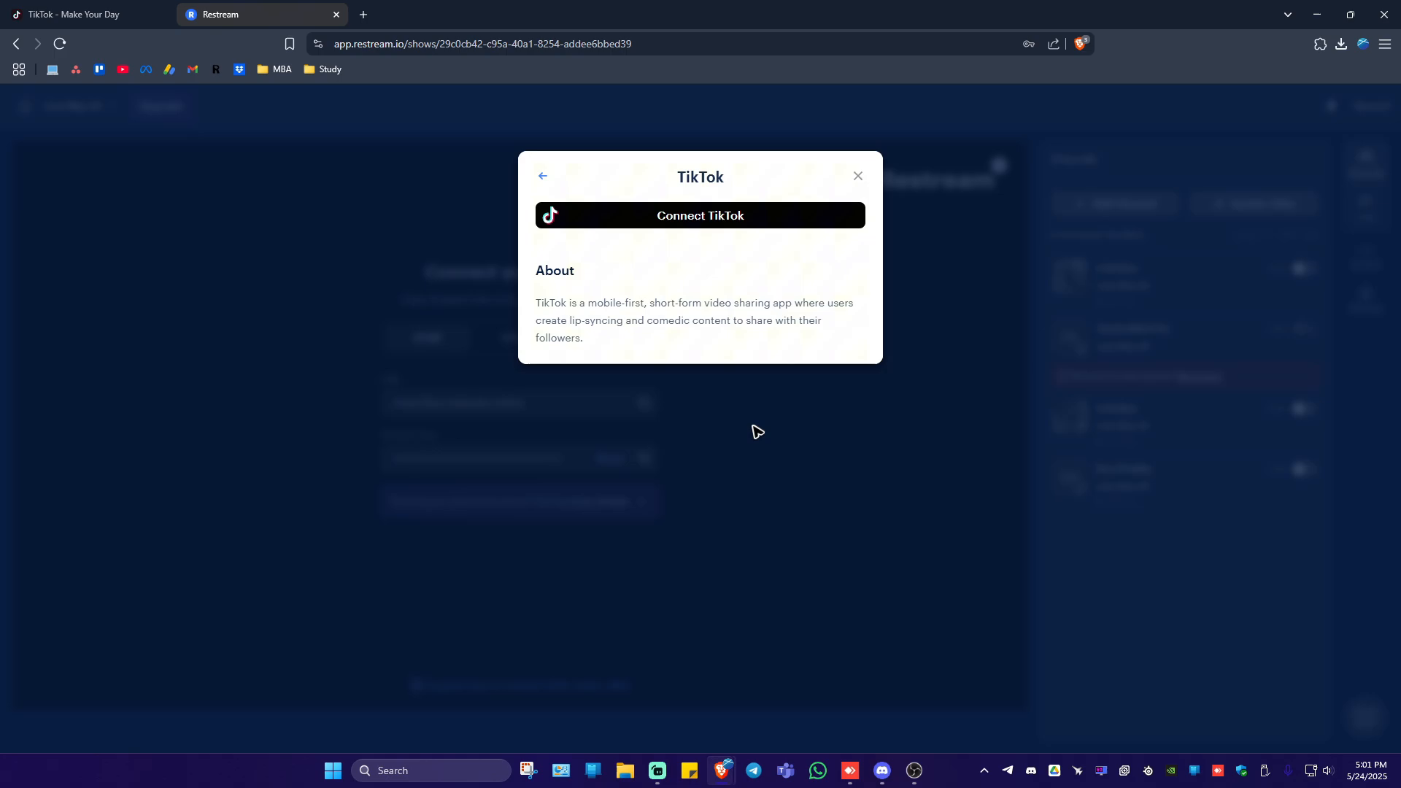
left_click(700, 216)
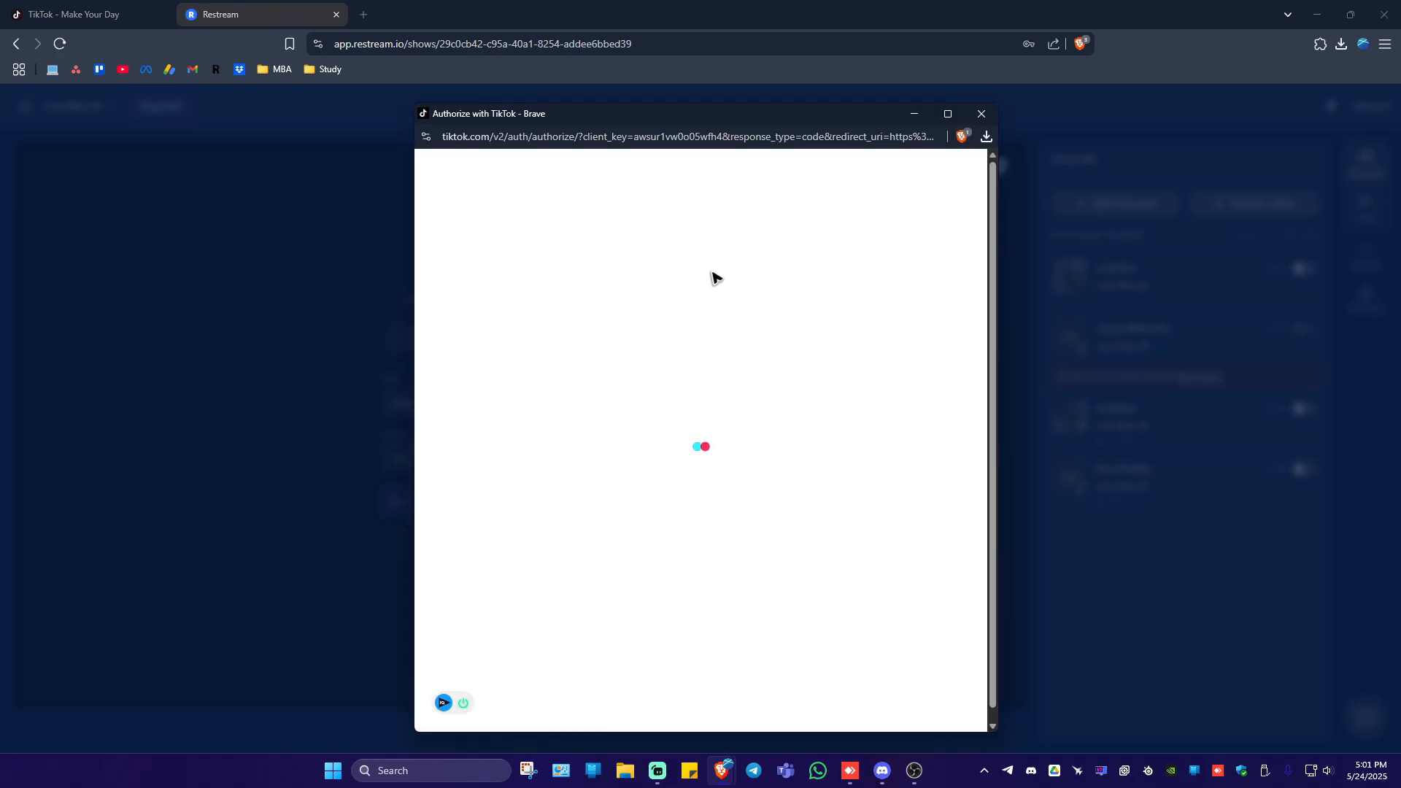
mouse_move(727, 259)
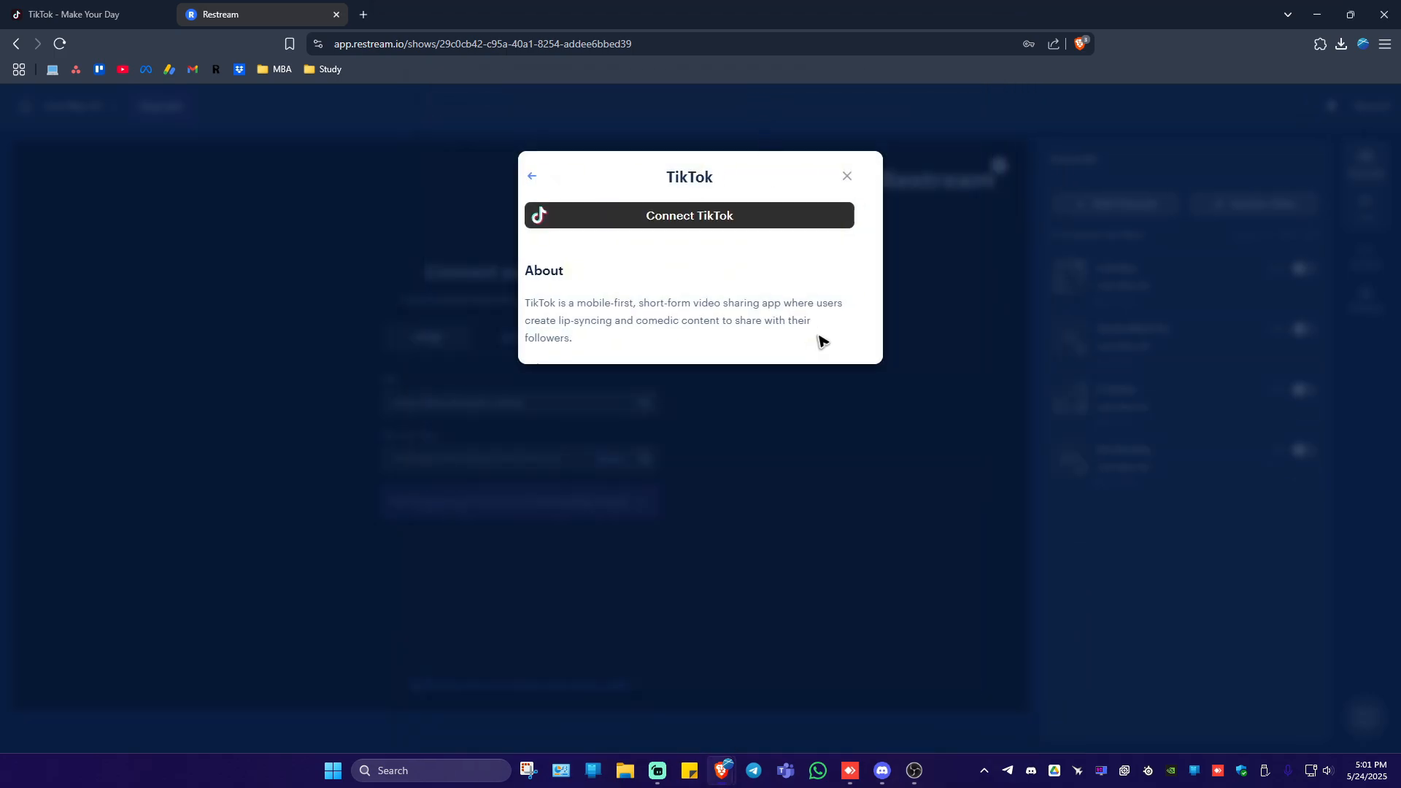
left_click(689, 216)
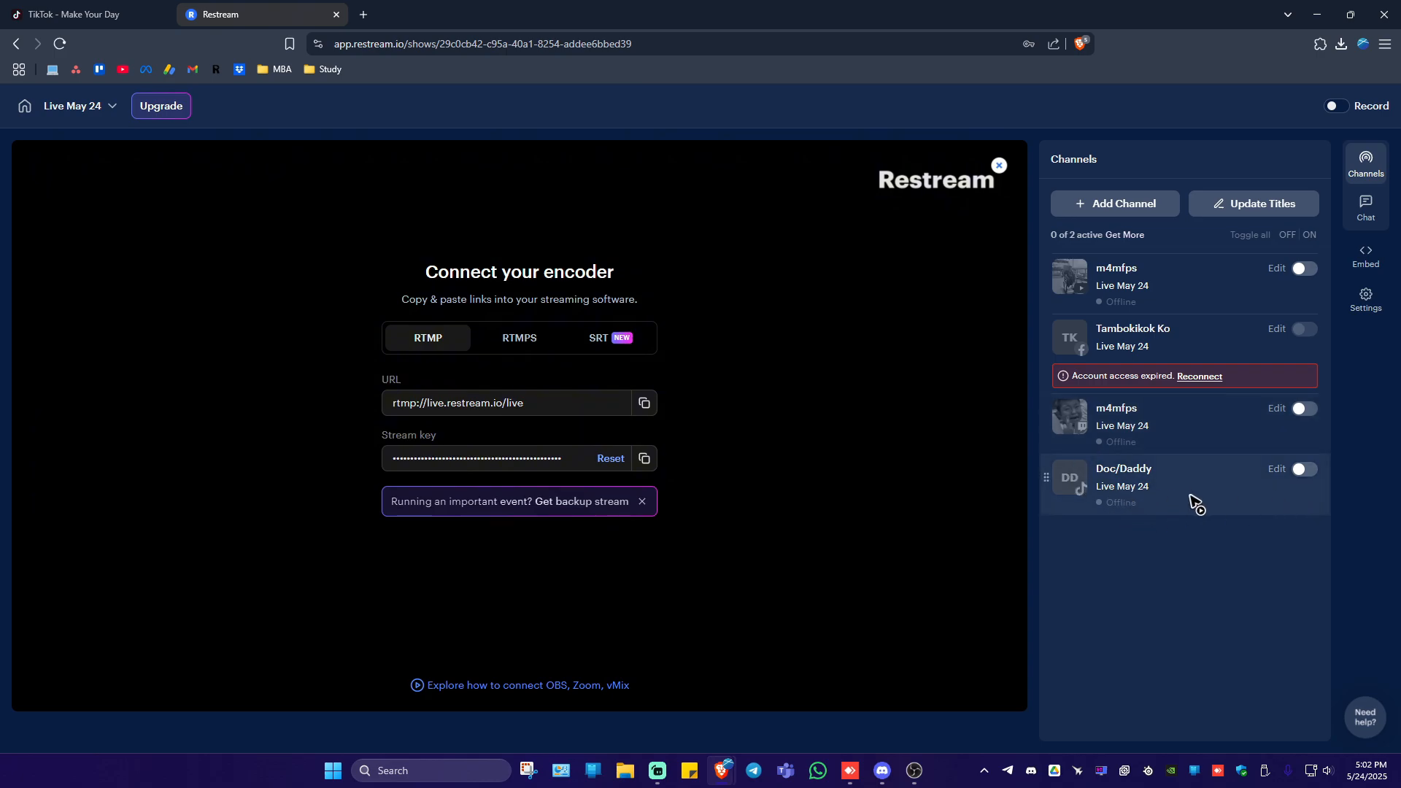
mouse_move(1251, 492)
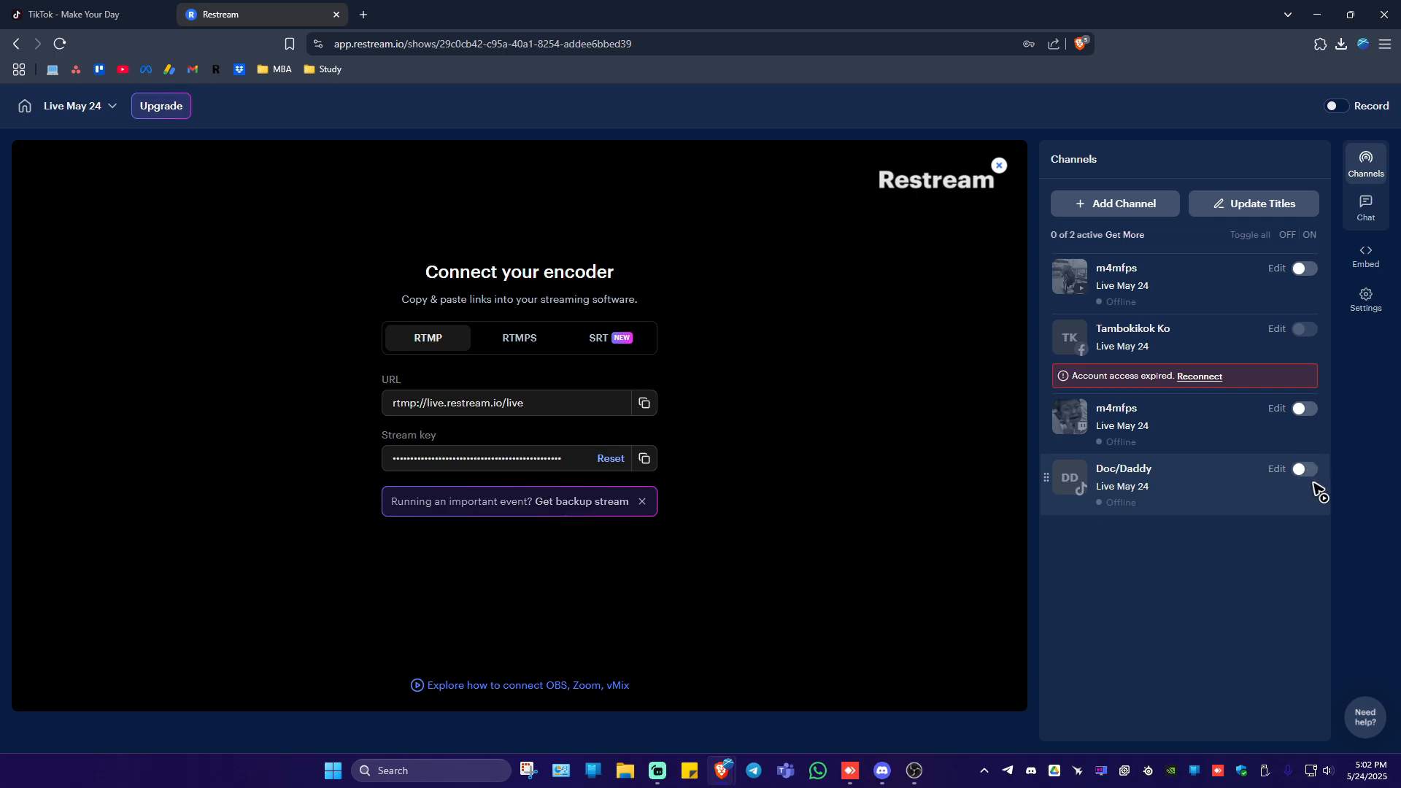
- Switch on the Doc/Daddy TikTok channel toggle
left_click(1304, 469)
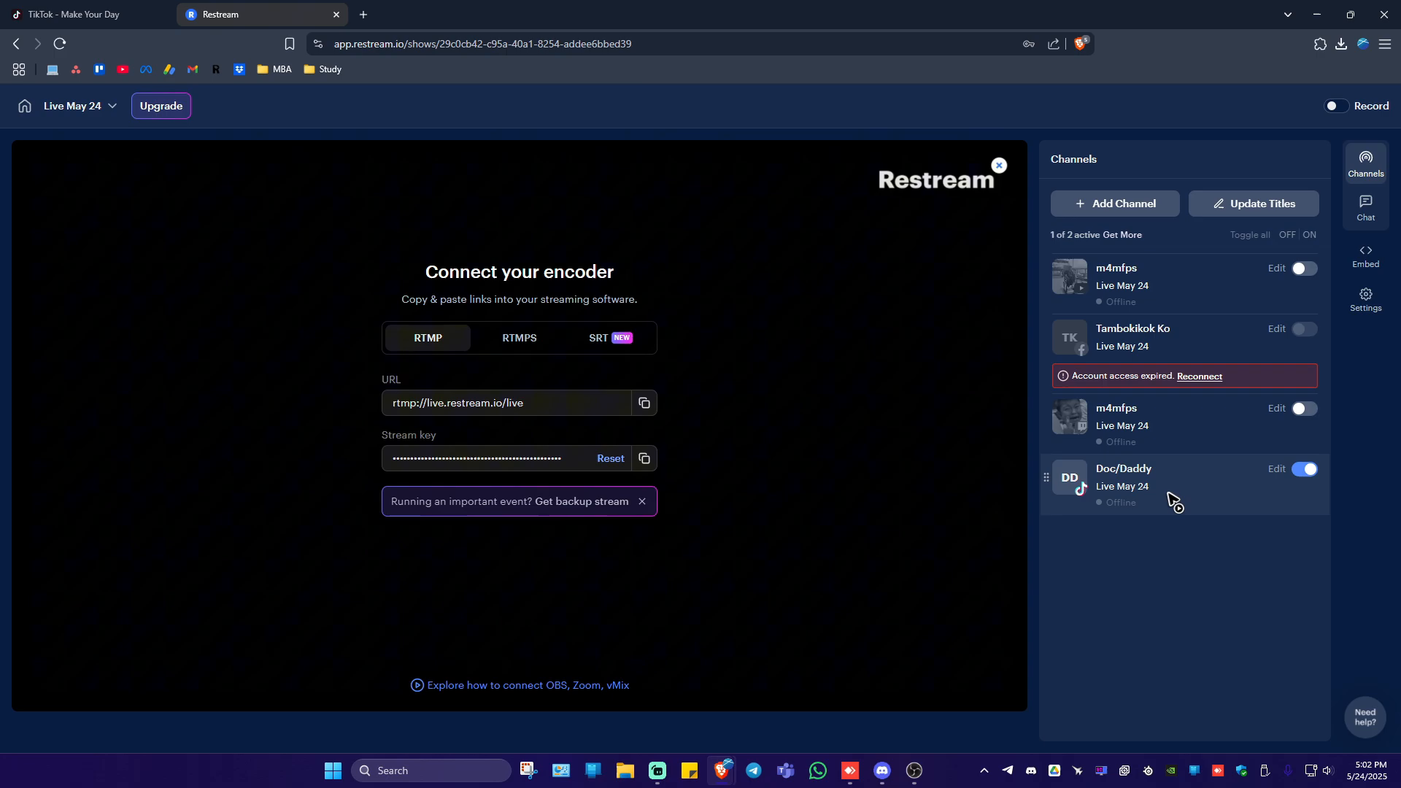
mouse_move(1131, 490)
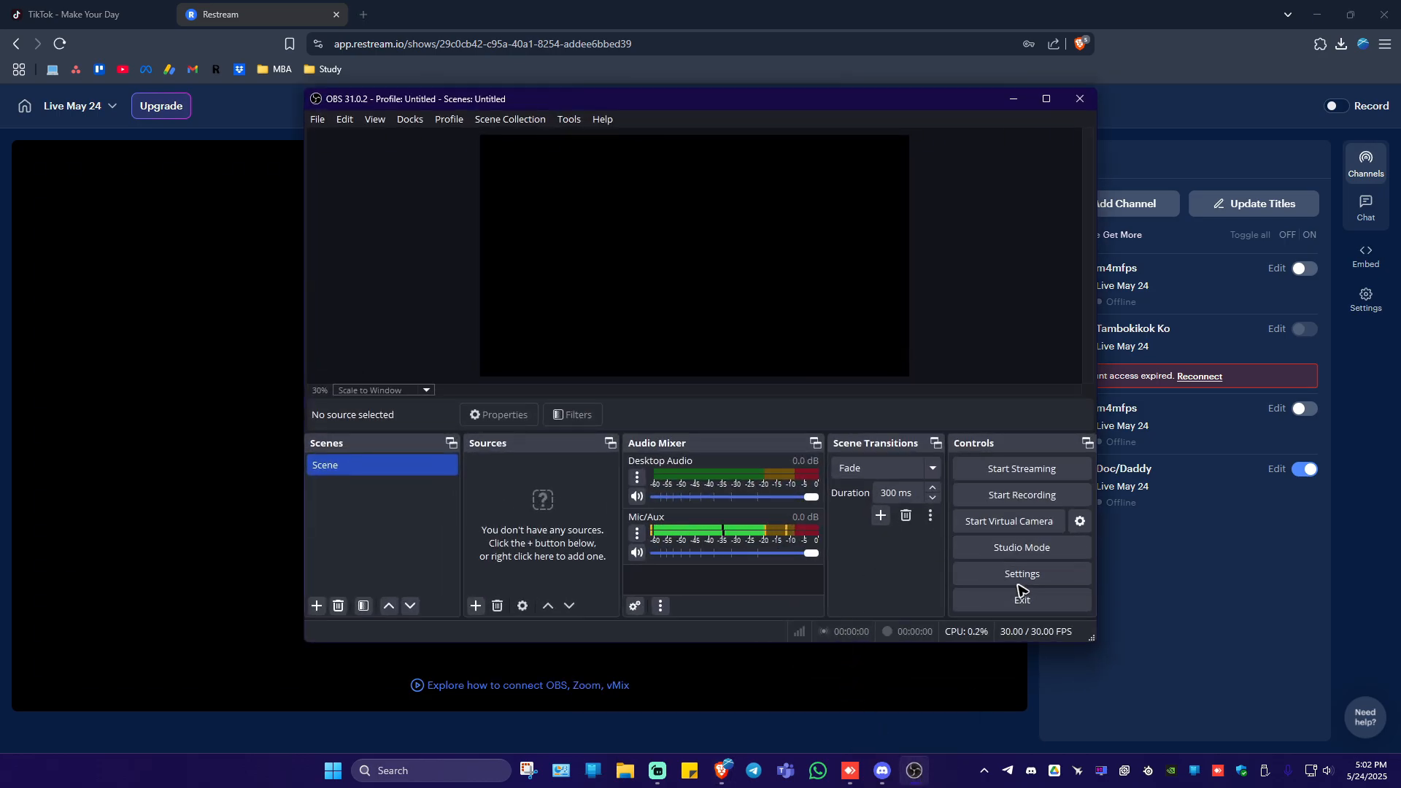
- Set the Service on OBS's Stream settings page to Custom
left_click(1020, 573)
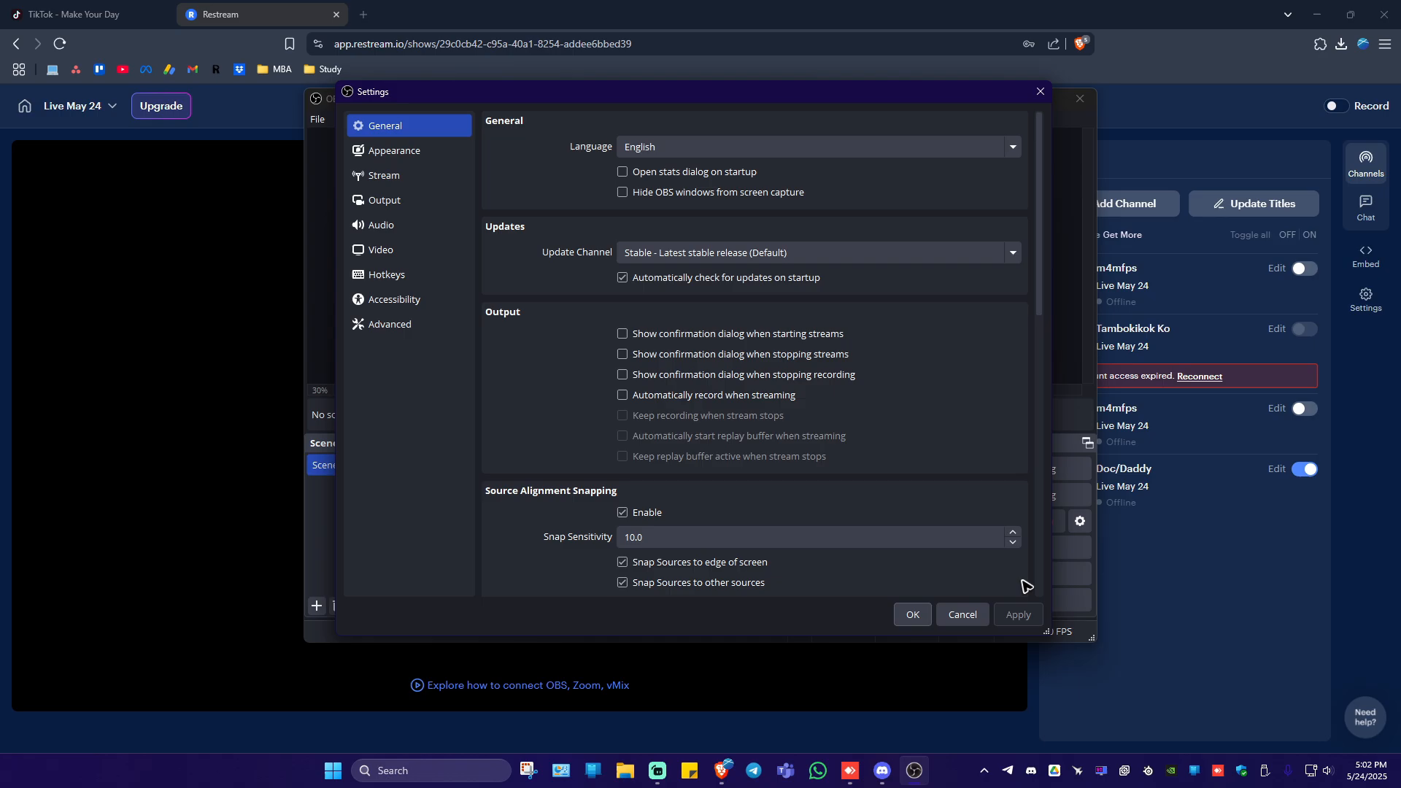
left_click(385, 175)
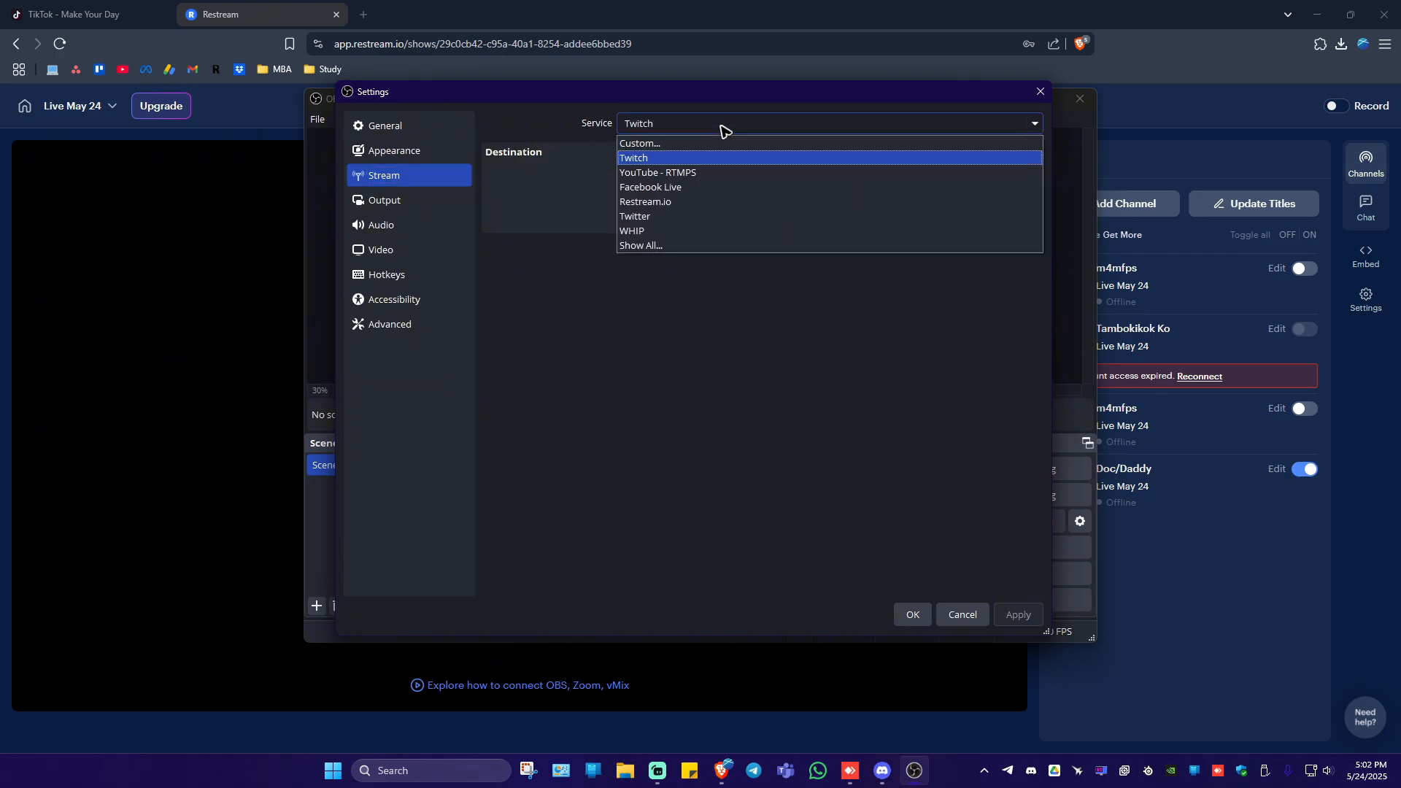
mouse_move(636, 143)
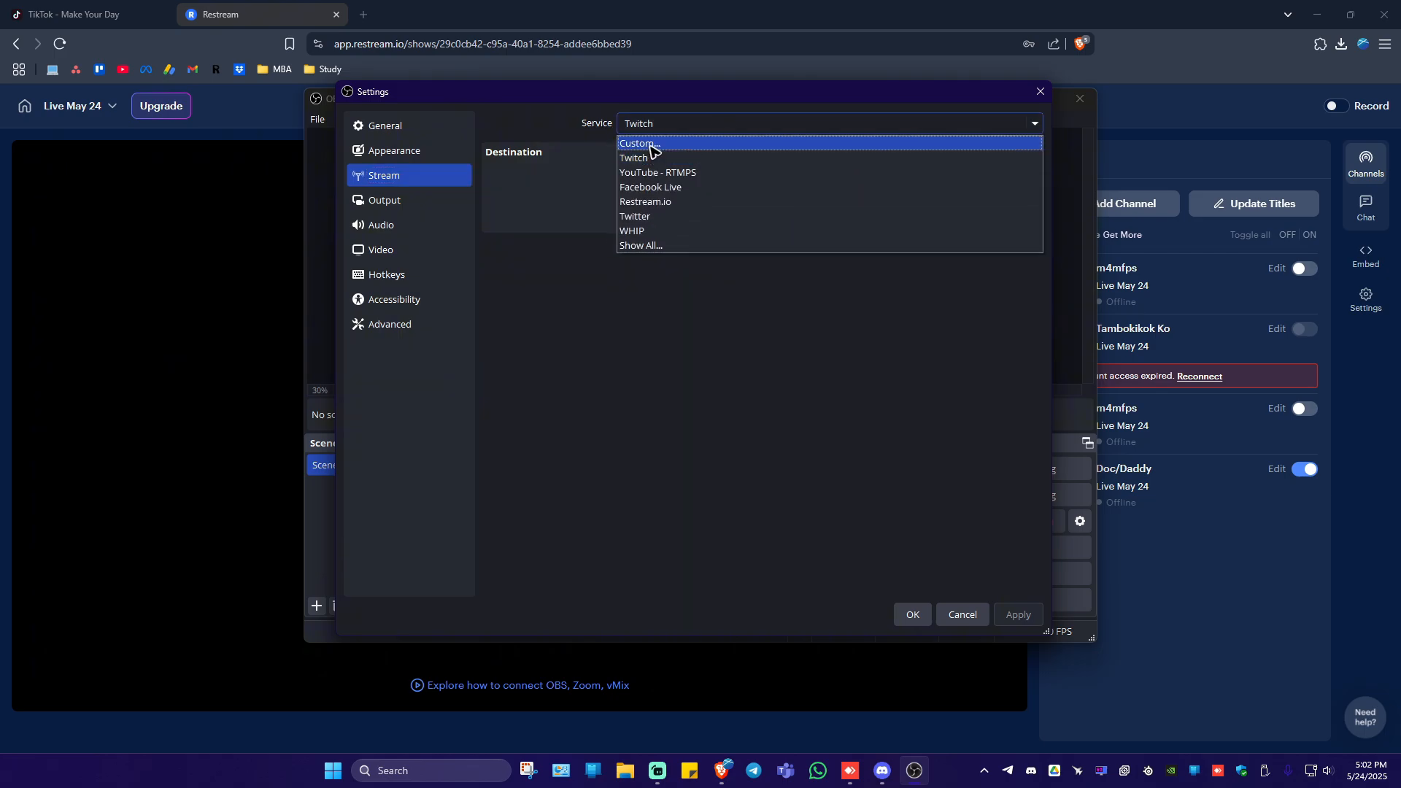
left_click(637, 143)
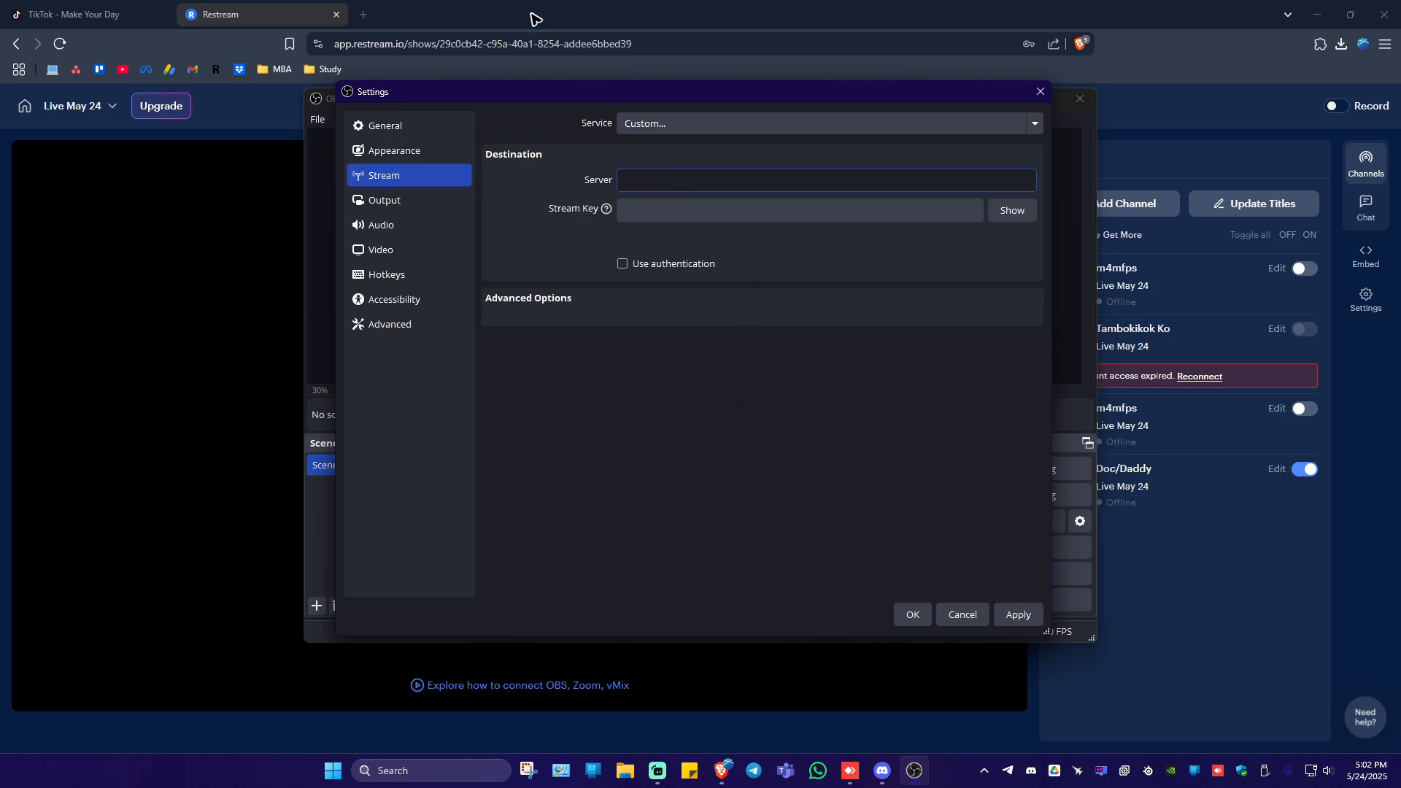
- Enter server rtmp://live.restream.io/live and the Restream stream key, then save
left_click(1040, 91)
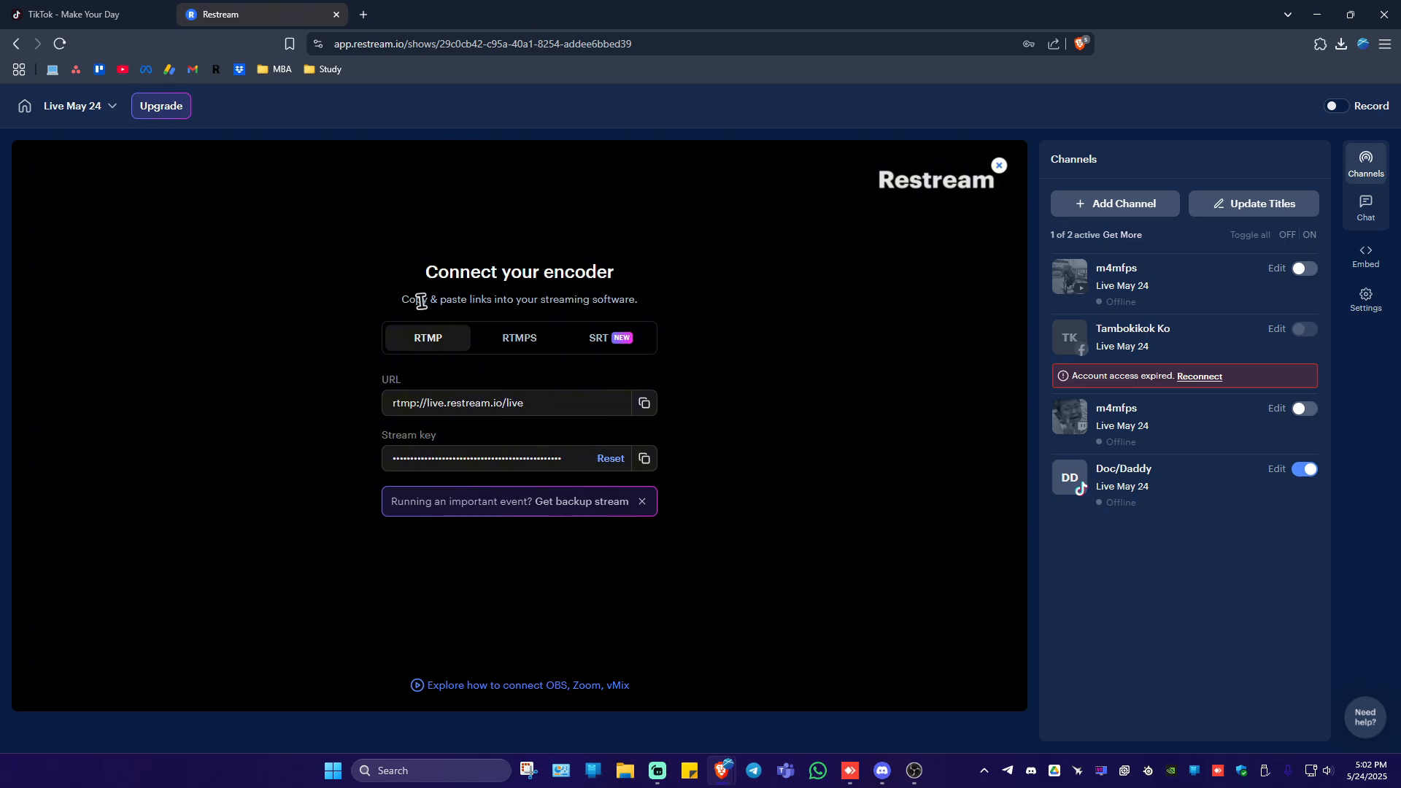
left_click(642, 403)
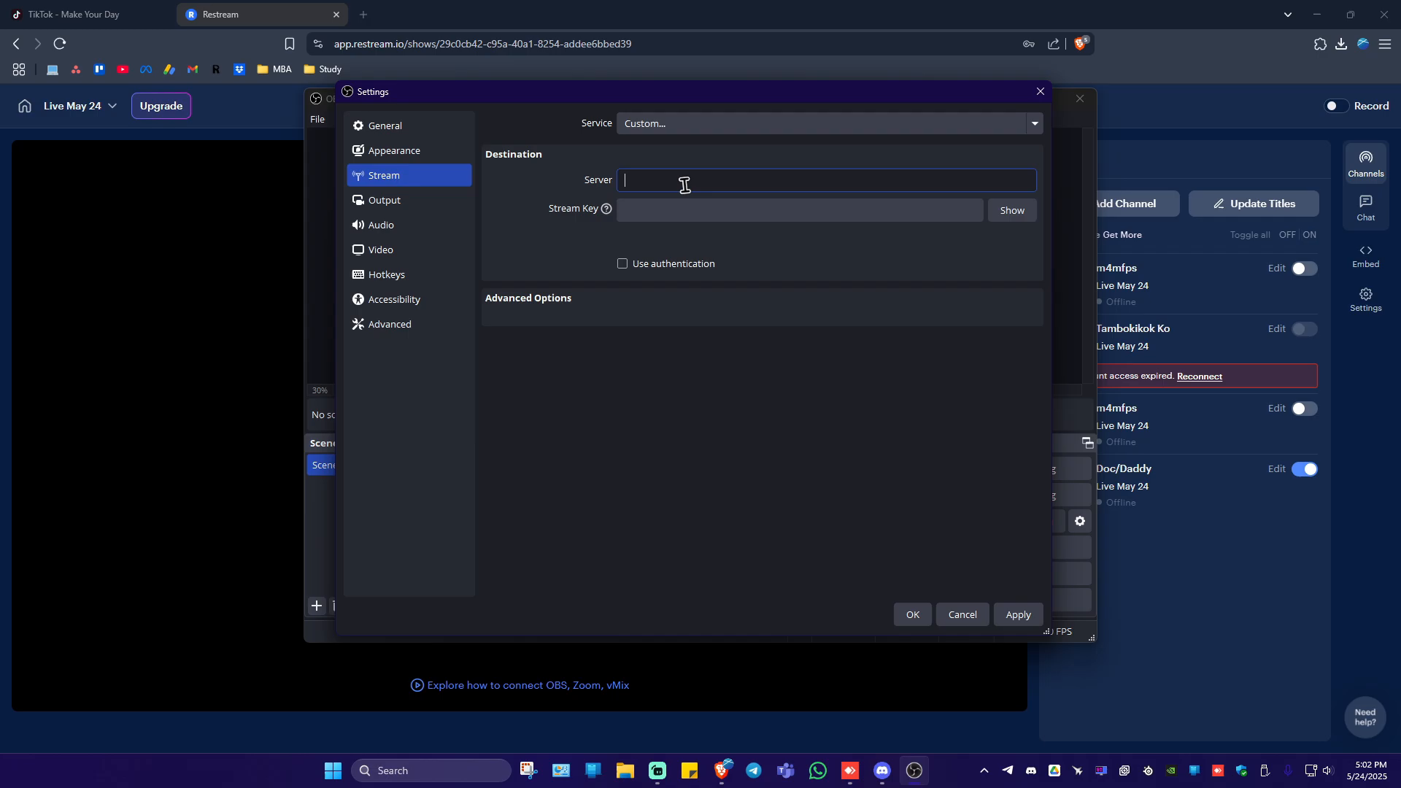
type("rtmp://live.restream.io/live")
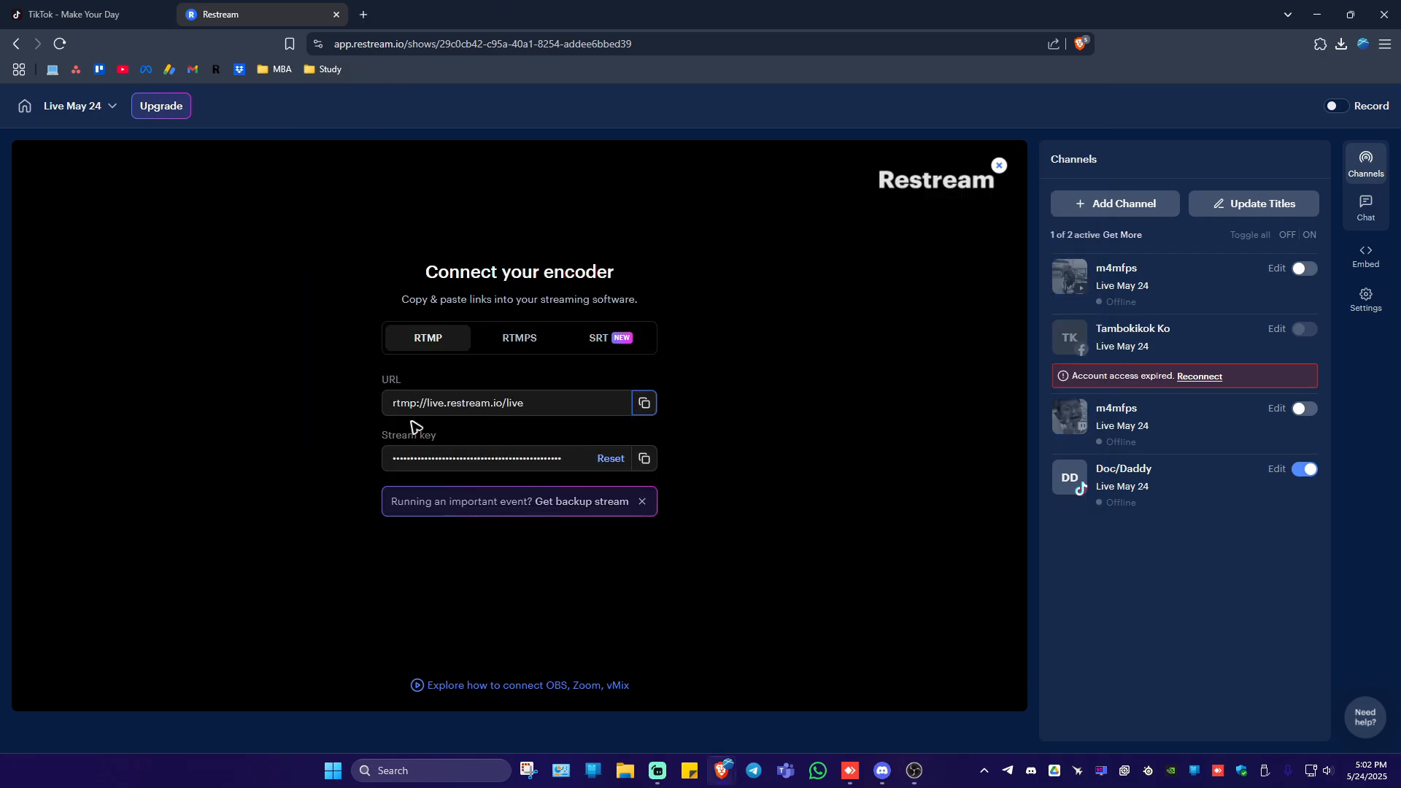
left_click(645, 459)
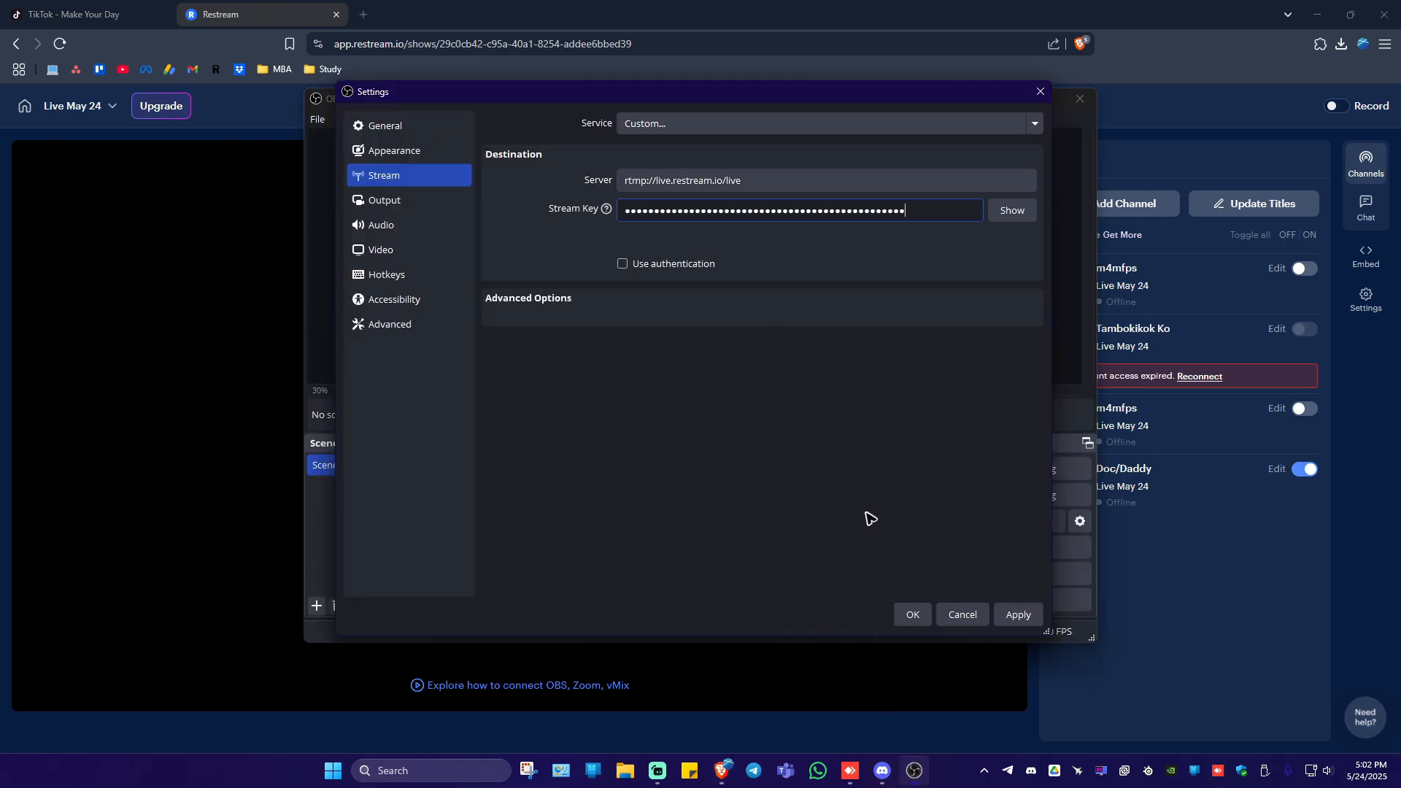
mouse_move(1012, 568)
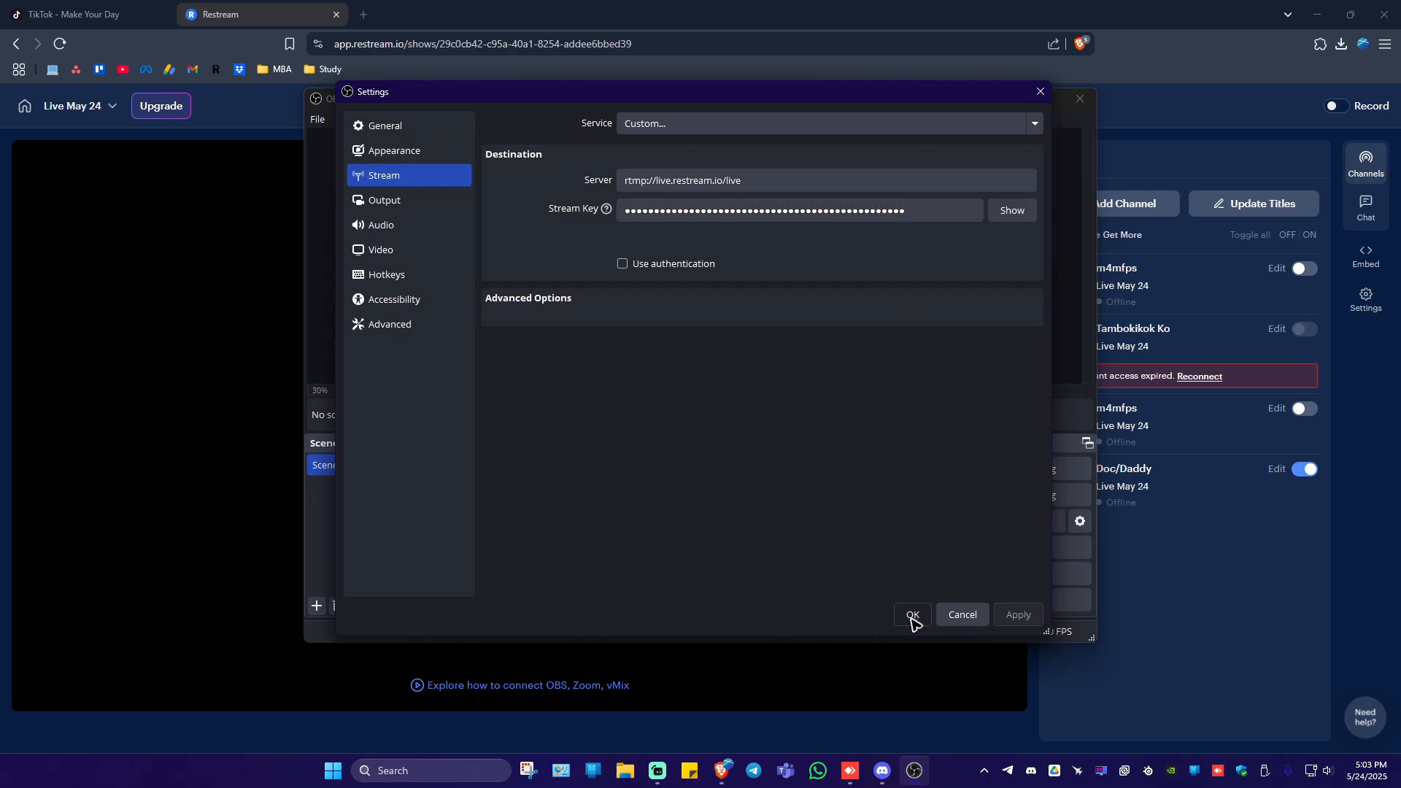
left_click(912, 615)
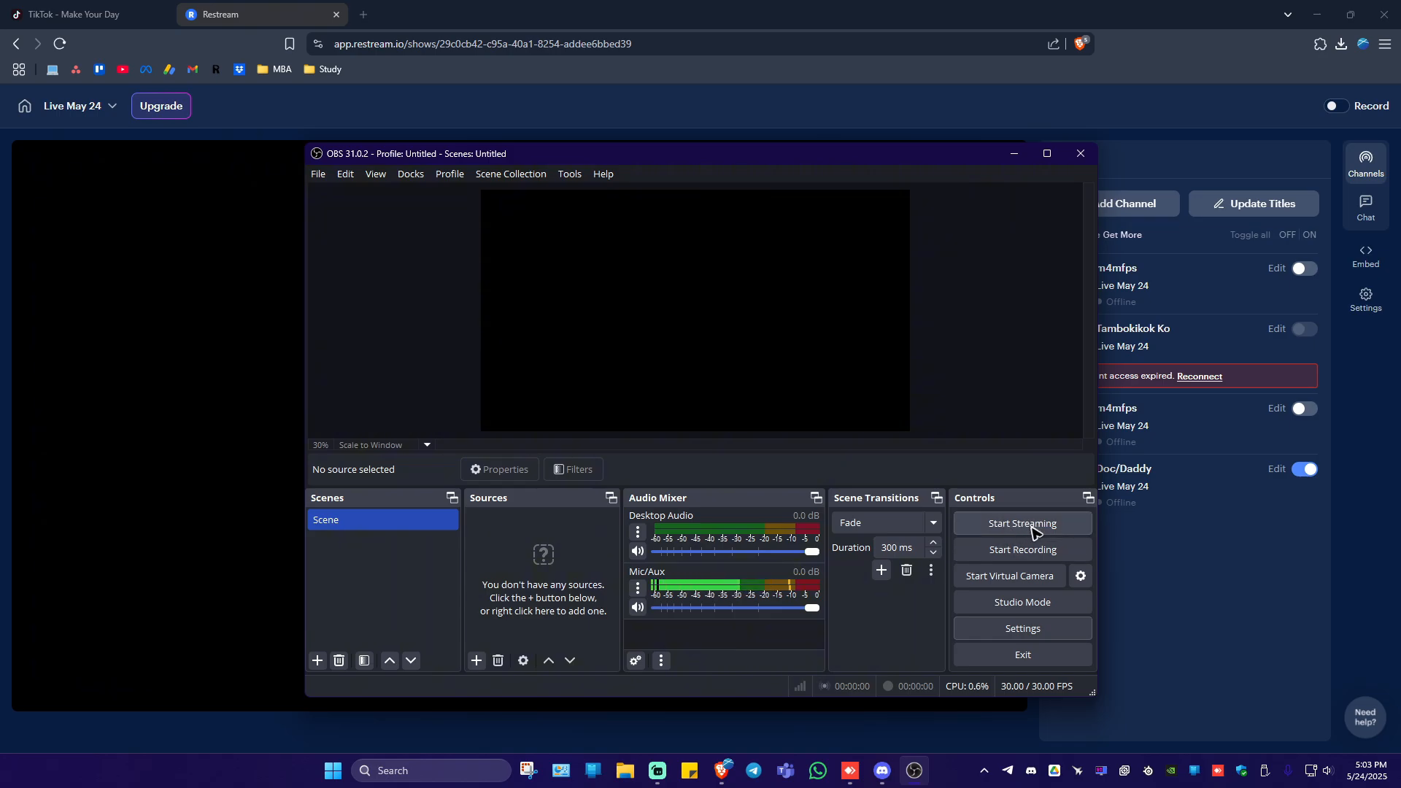
mouse_move(603, 545)
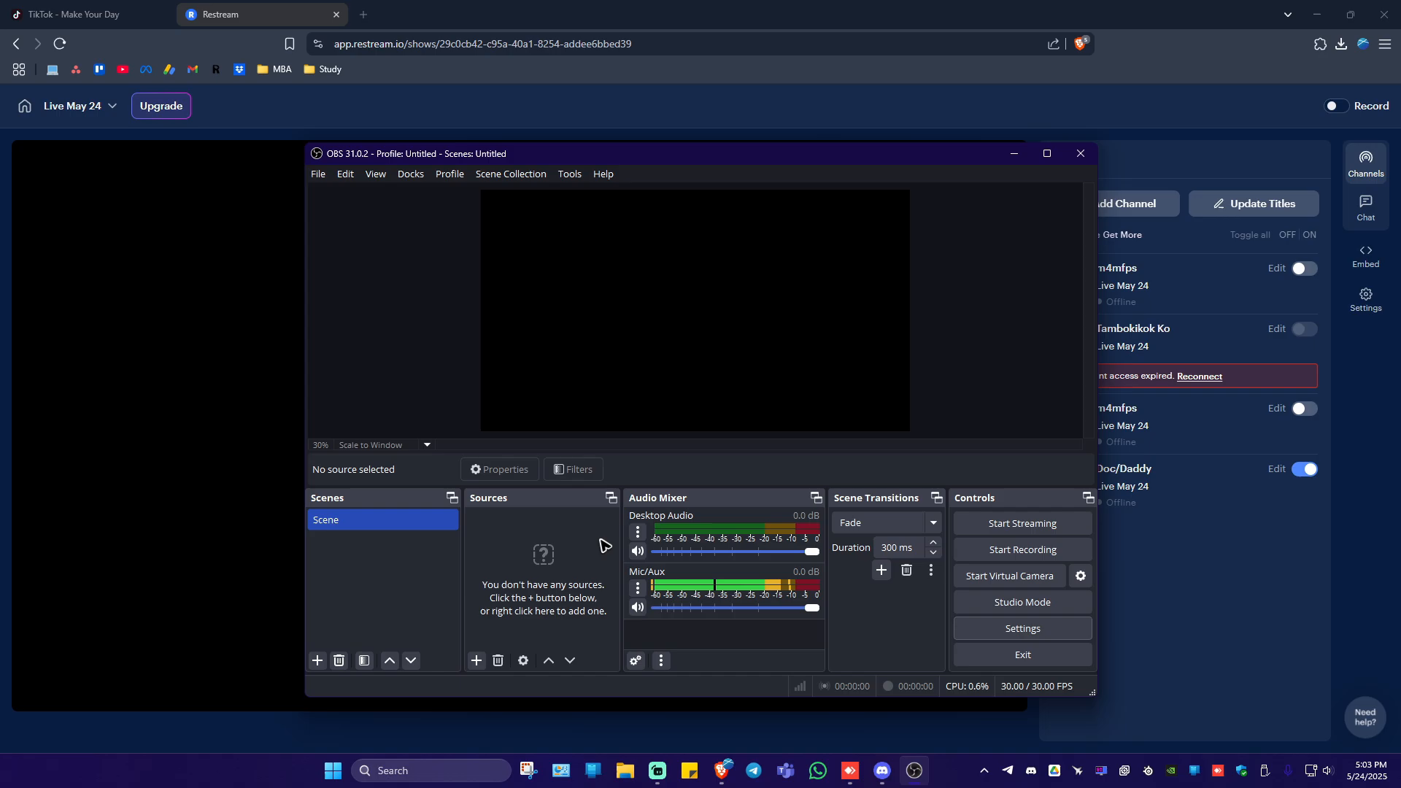
mouse_move(581, 529)
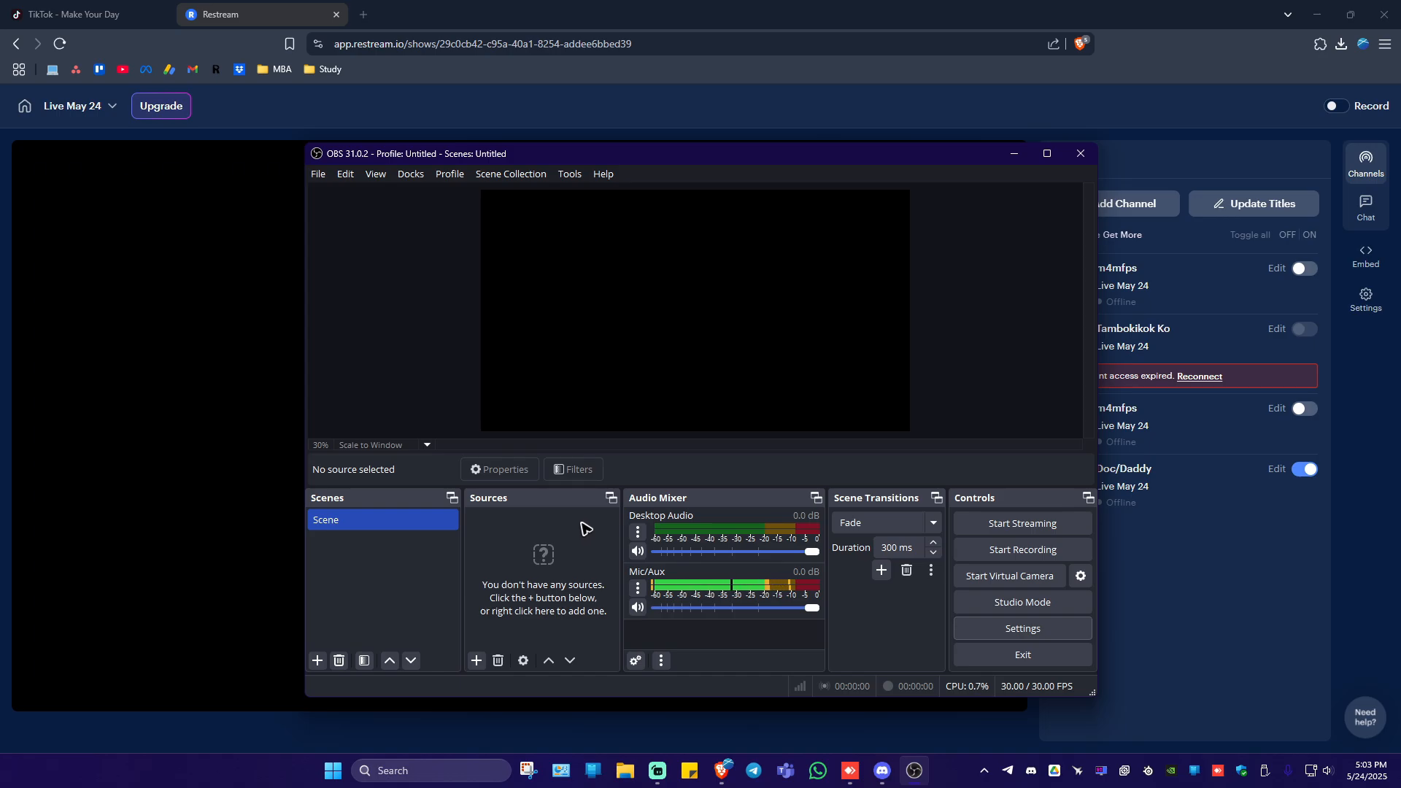
mouse_move(454, 206)
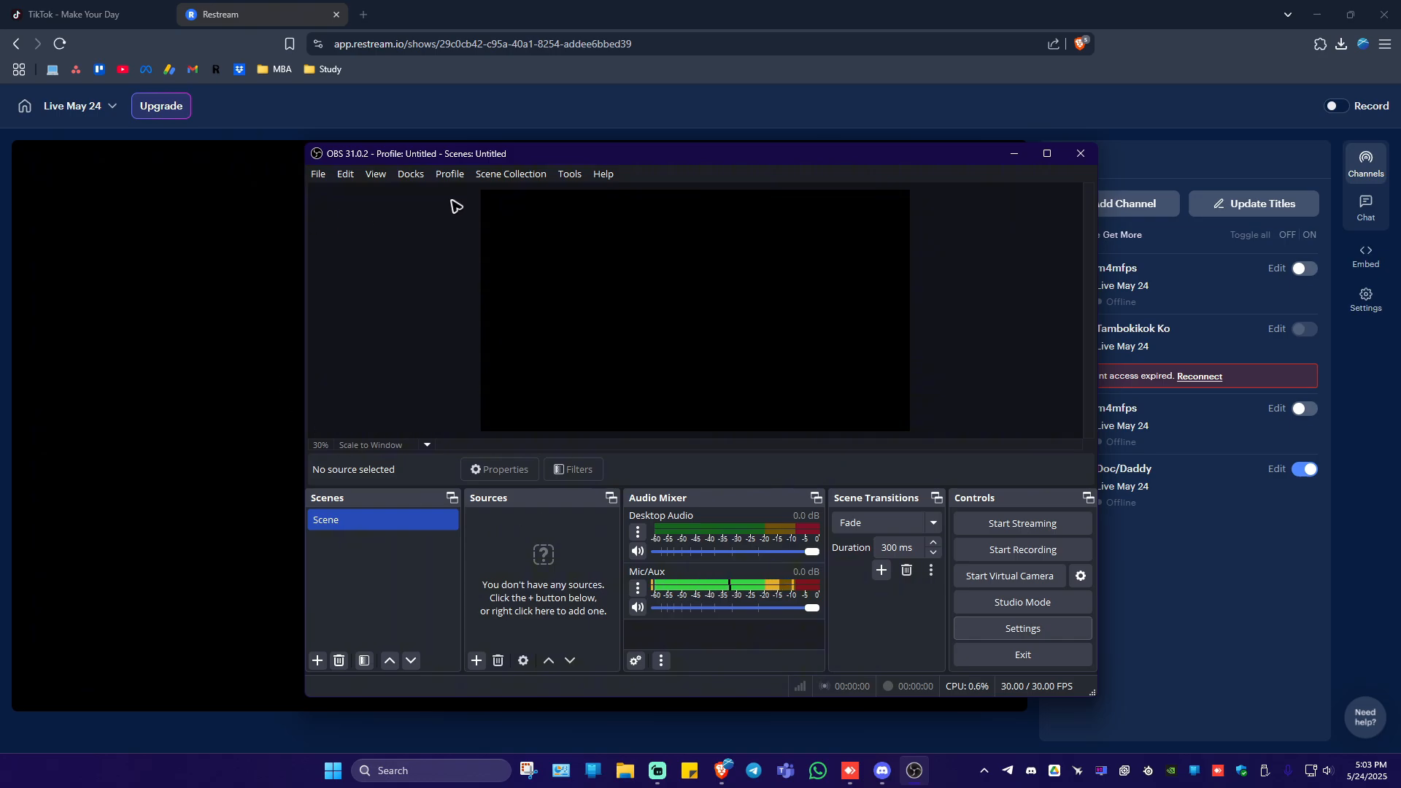
mouse_move(1023, 523)
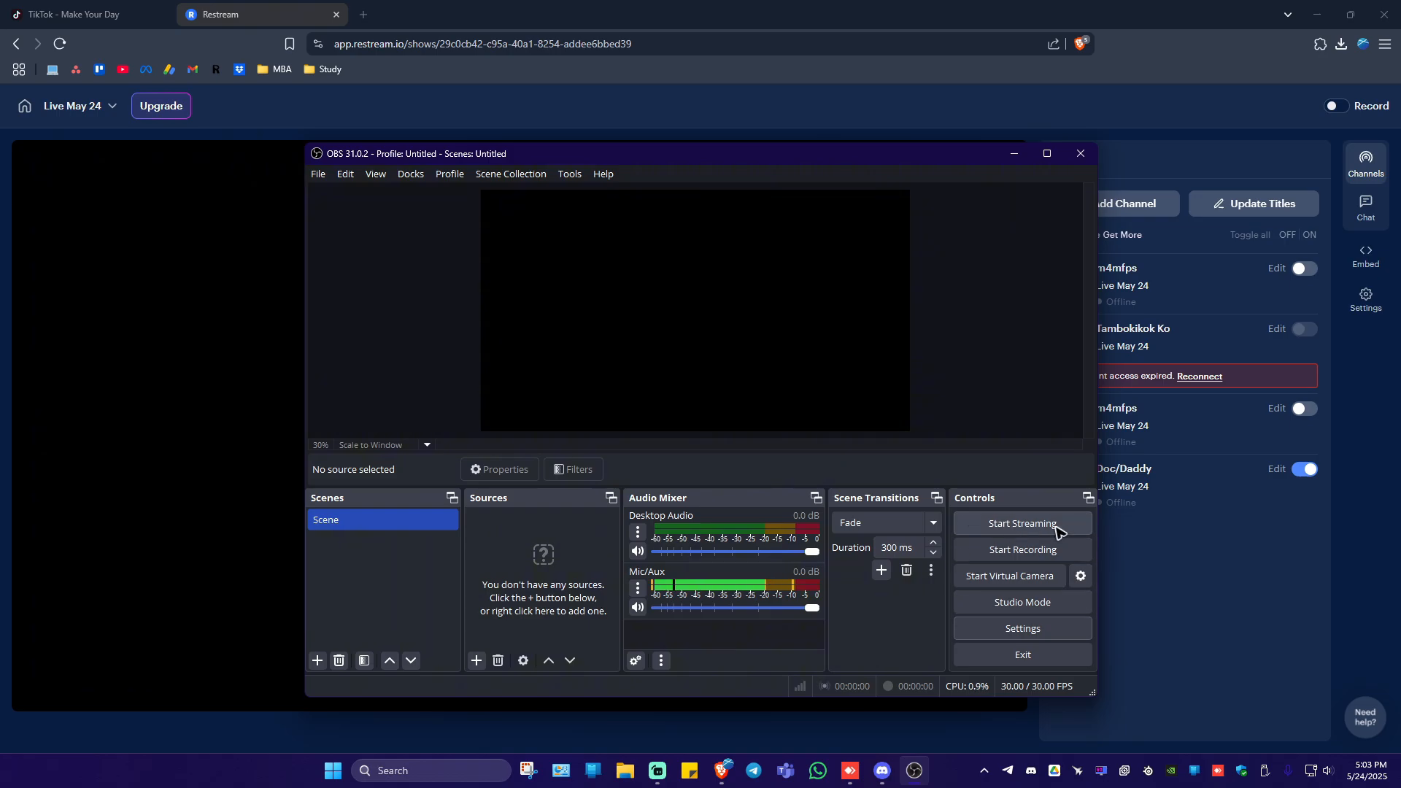
mouse_move(1011, 513)
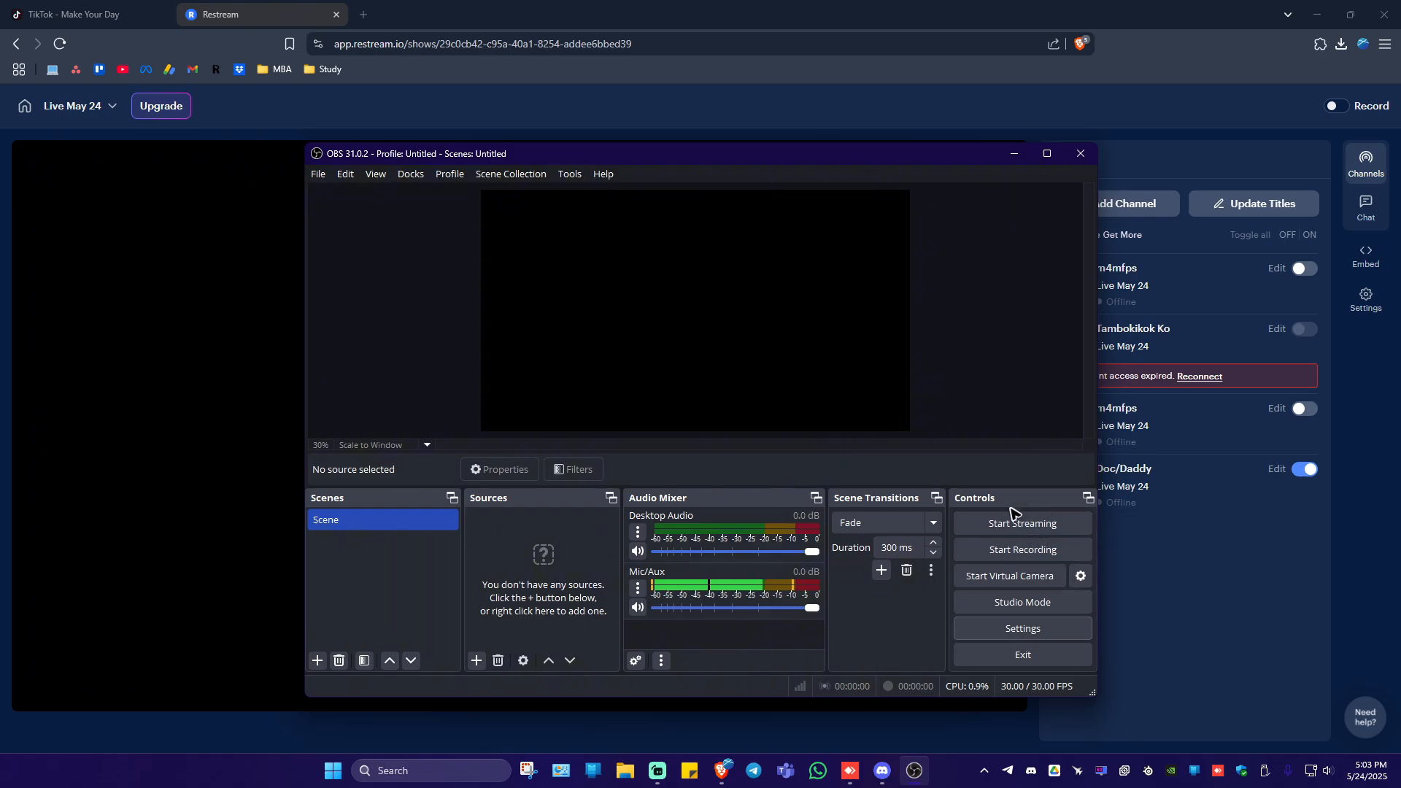
mouse_move(956, 468)
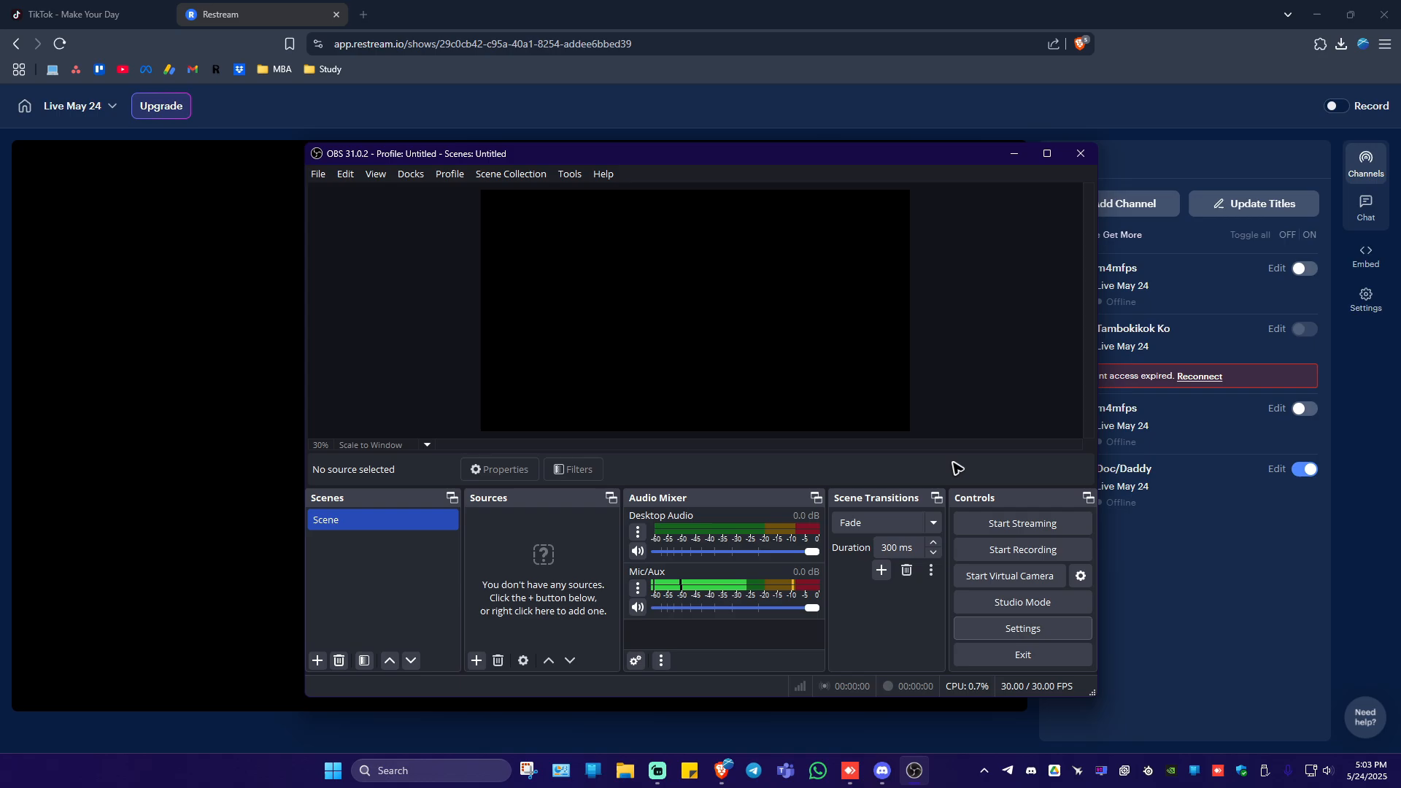